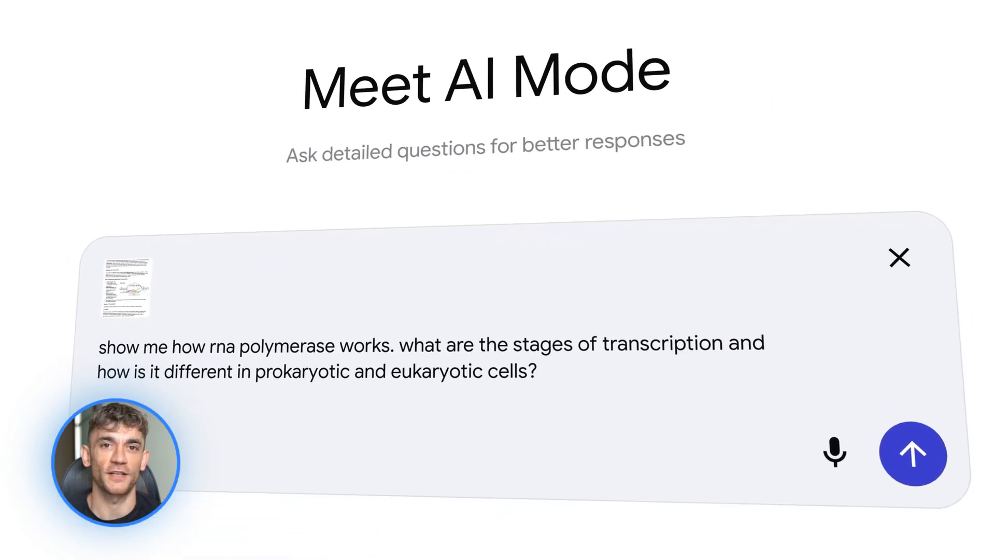
Switch the Gemini chat model from Fast to Thinking with 3 Pro
left_click(911, 454)
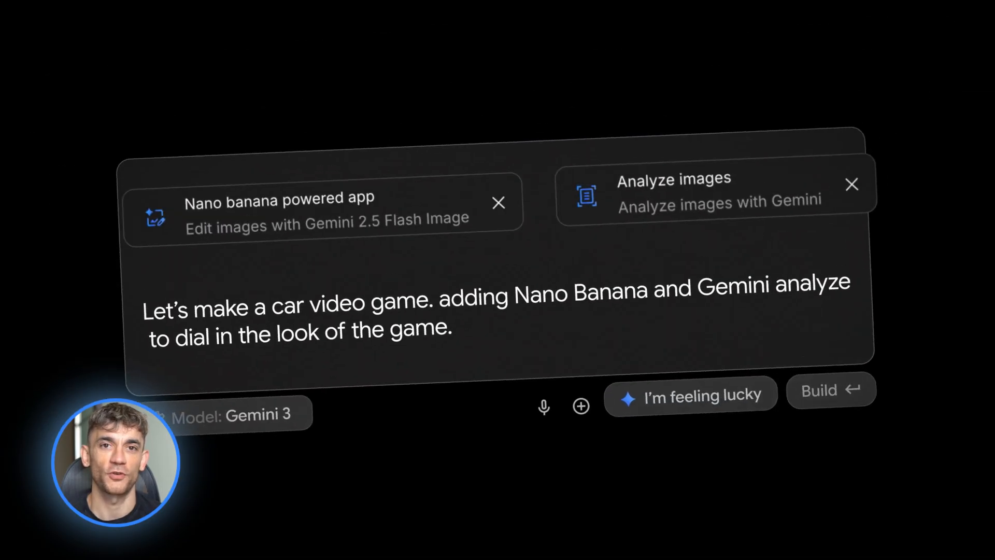
left_click(819, 389)
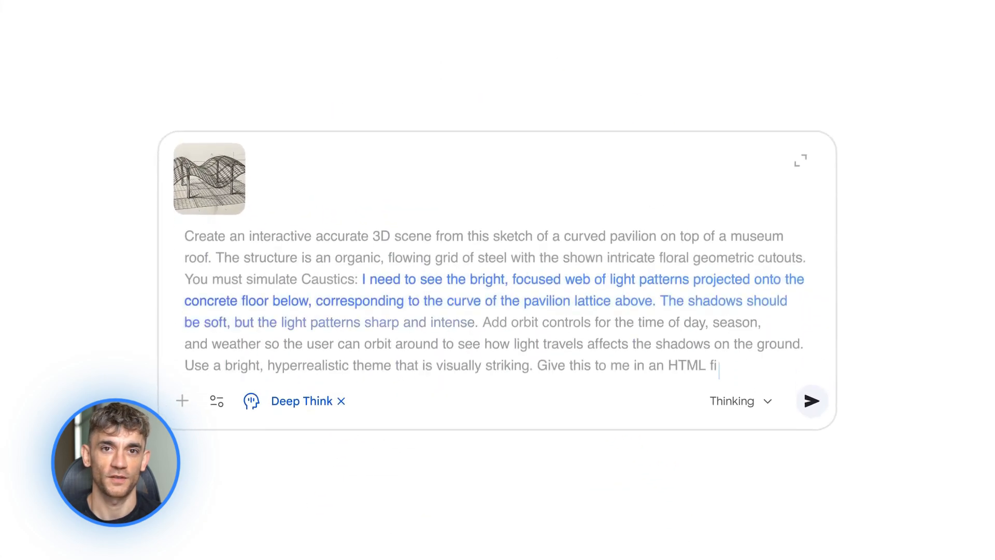
type("le.")
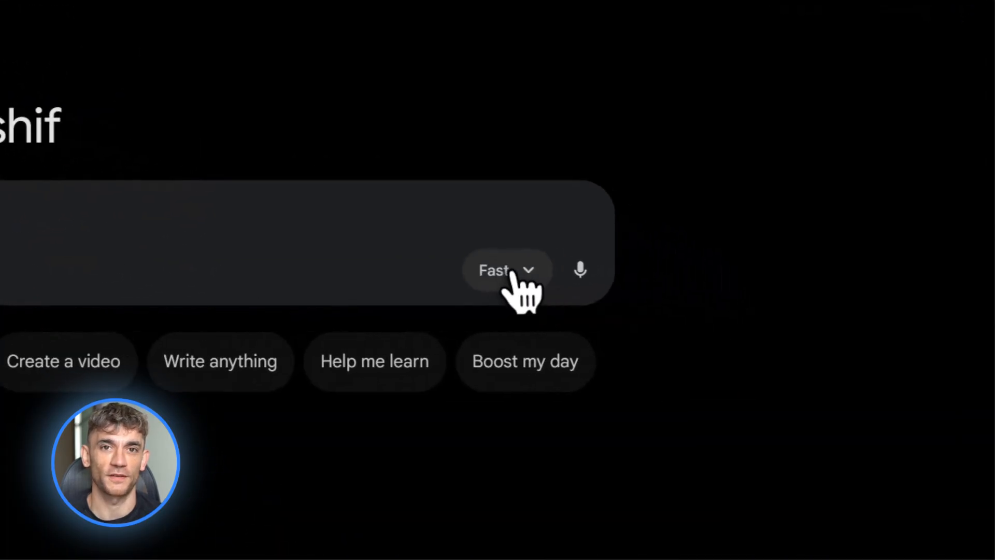
left_click(506, 269)
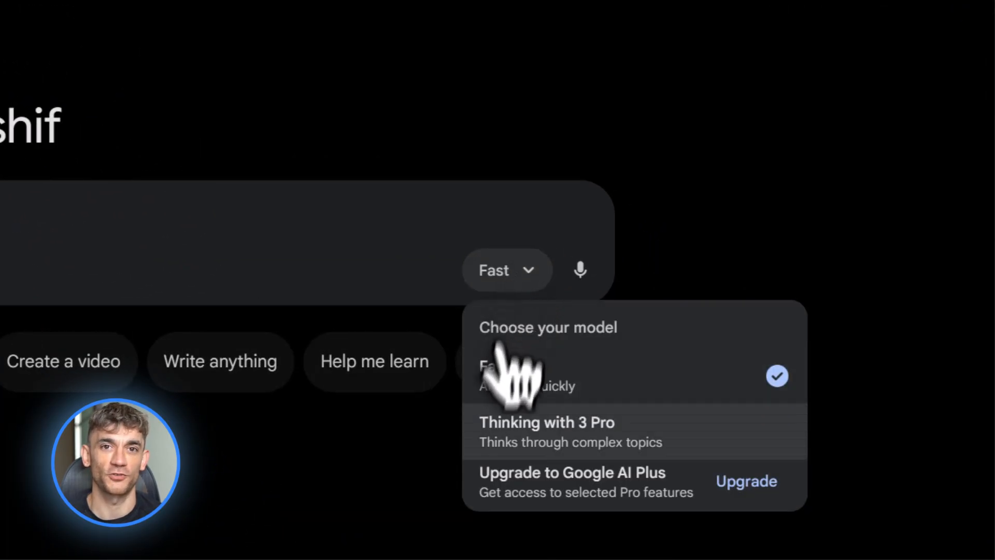
left_click(546, 422)
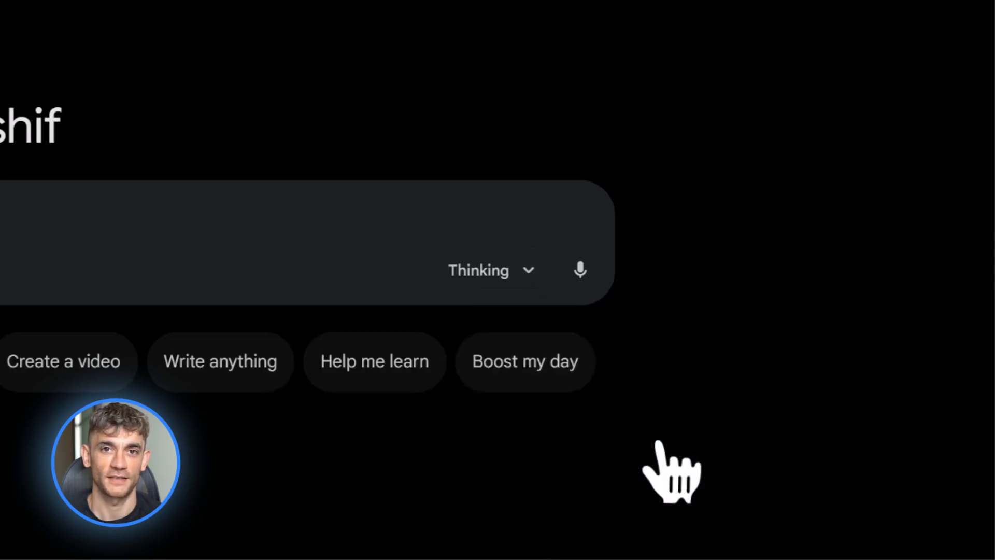
mouse_move(276, 320)
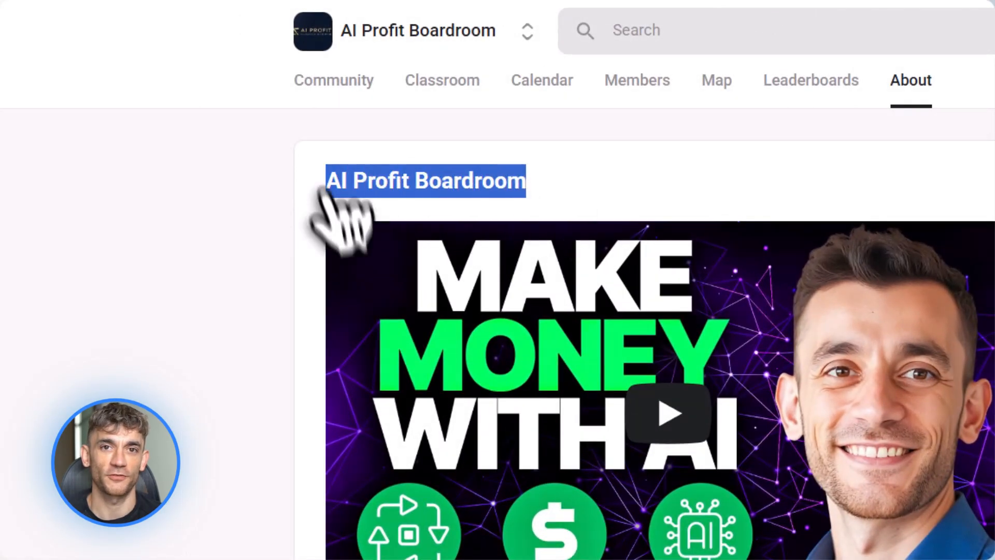
Browse the Classroom course list and the Community discussion feed
scroll("down", 3)
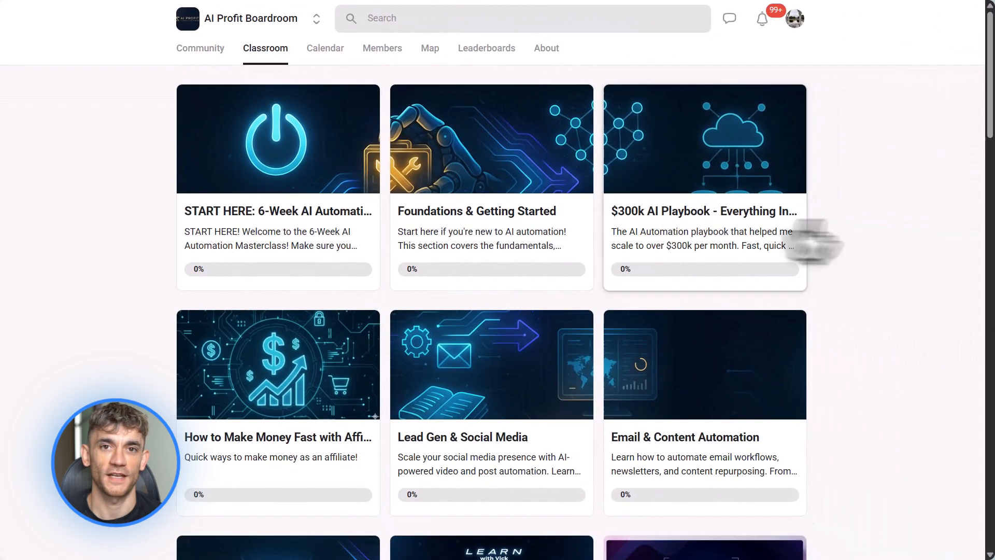
scroll("down", 3)
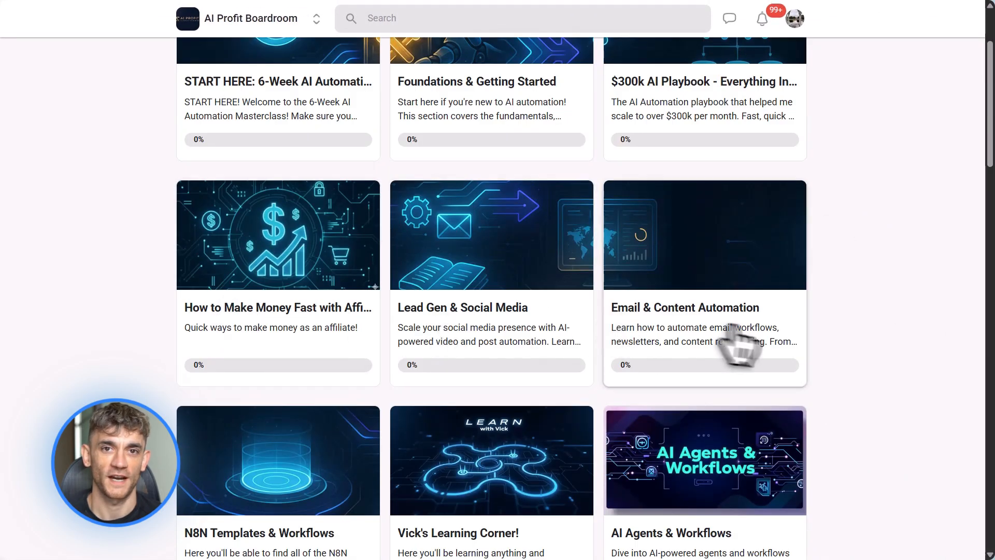
scroll("down", 3)
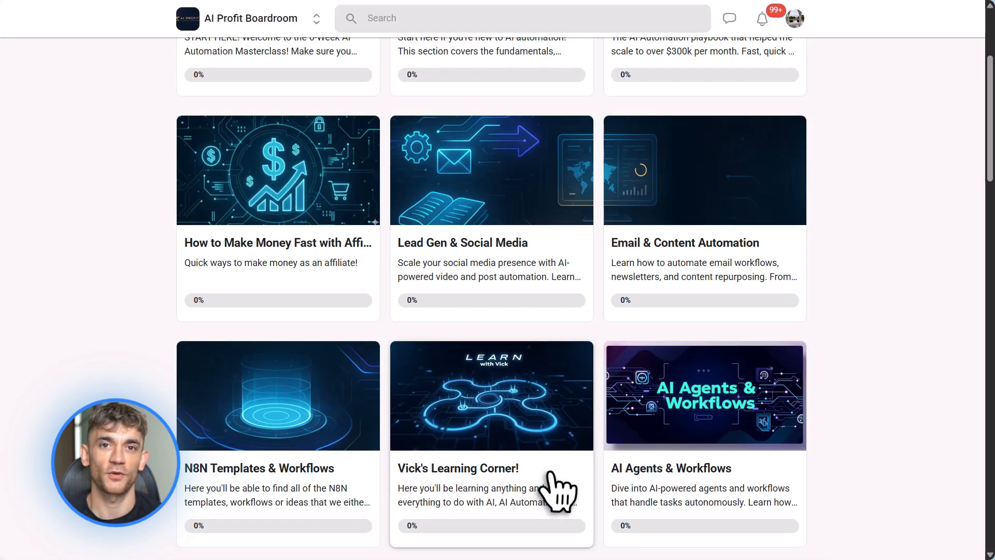
scroll("down", 3)
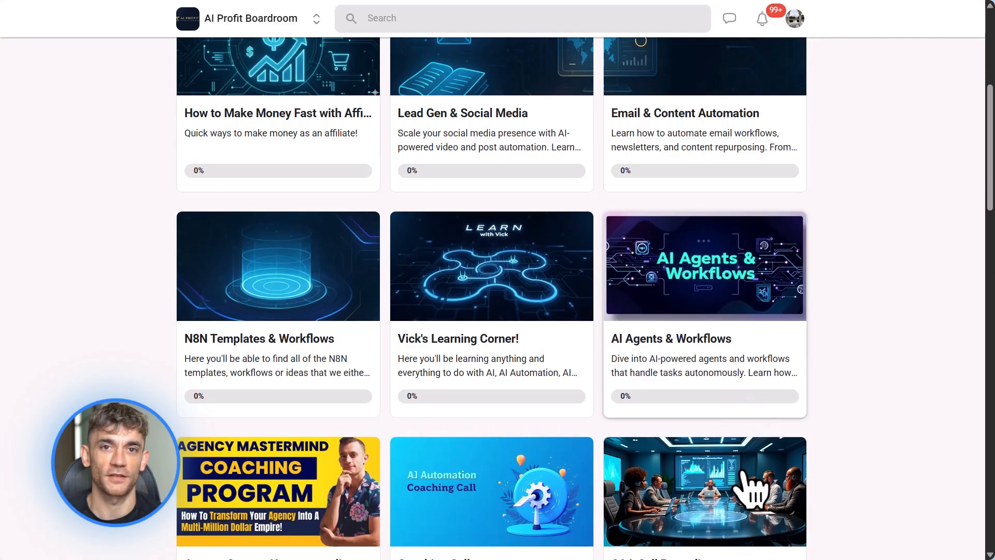
scroll("down", 3)
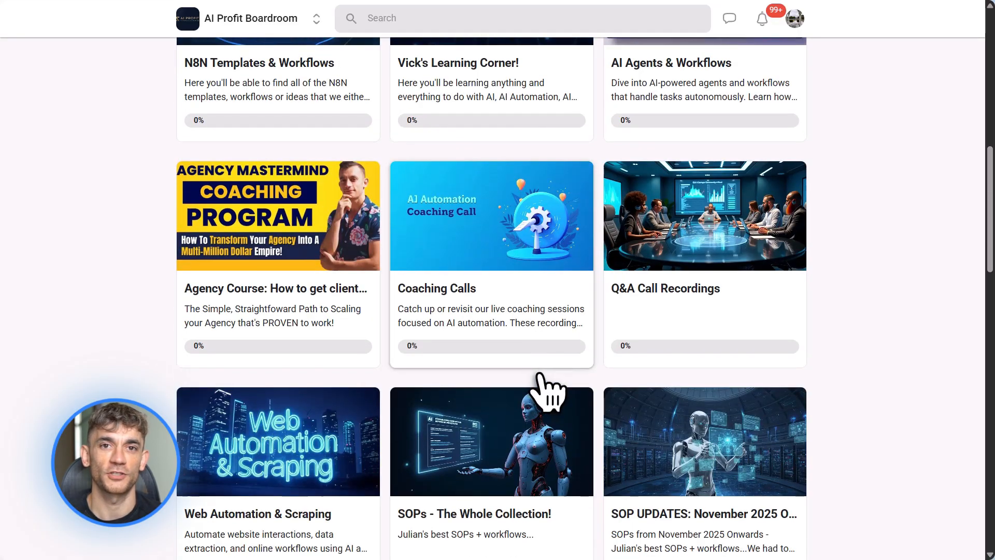
scroll("down", 3)
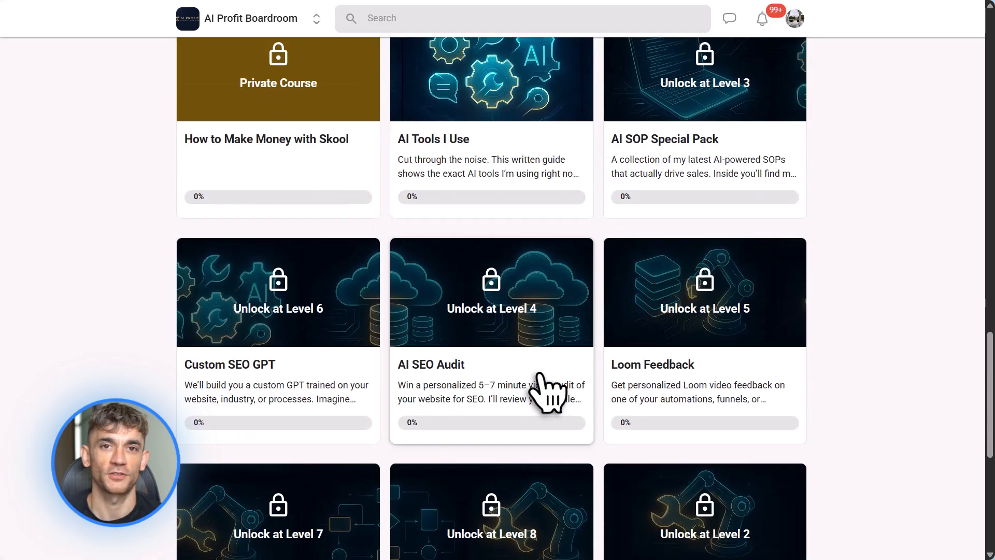
scroll("up", 3)
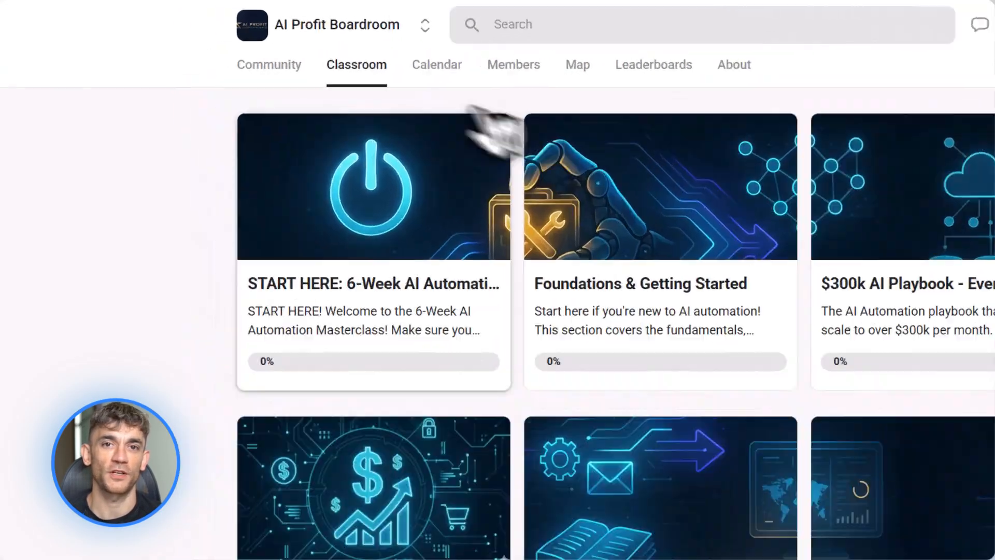
left_click(268, 64)
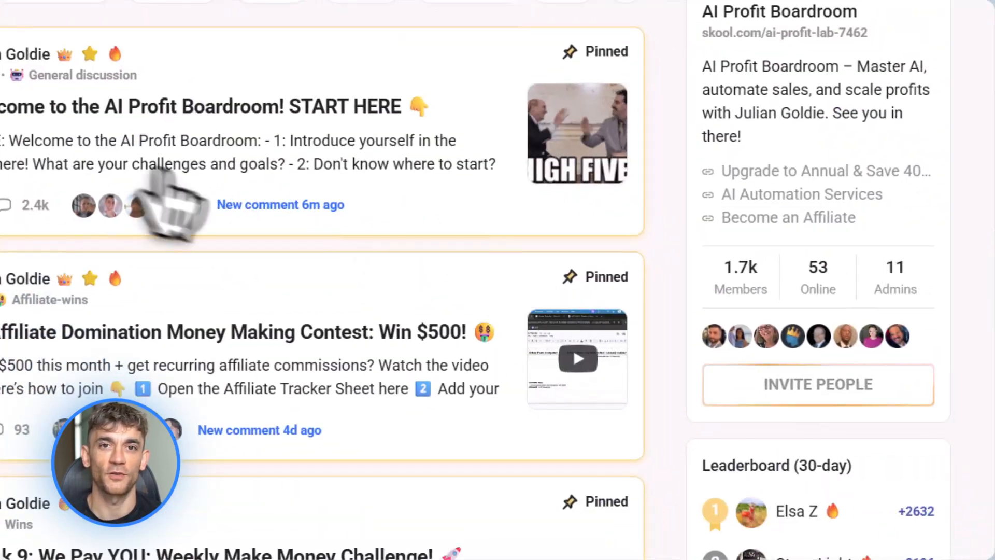
scroll("down", 3)
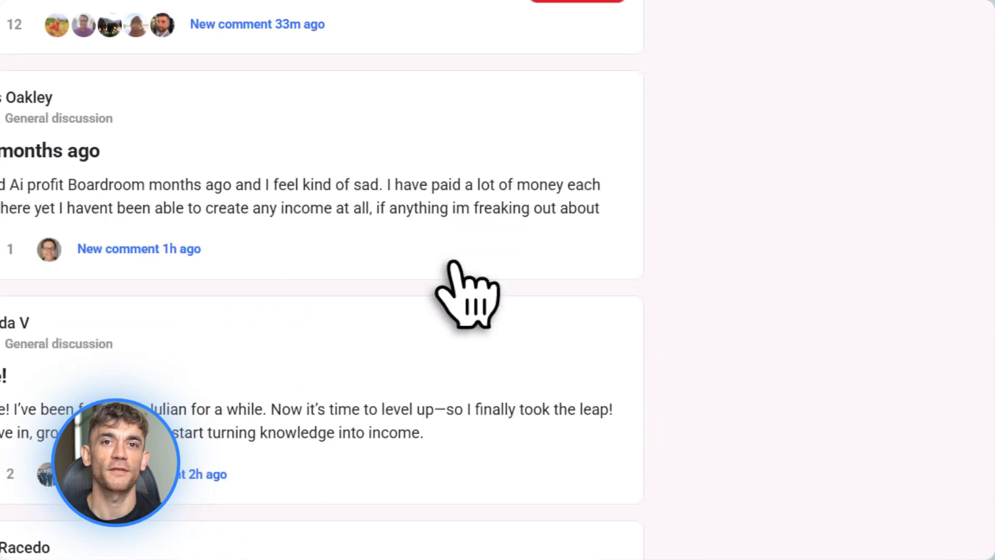
View the AI & Automations Tools - Breakdown & Use-cases lesson in Foundations & Getting Started
left_click(416, 75)
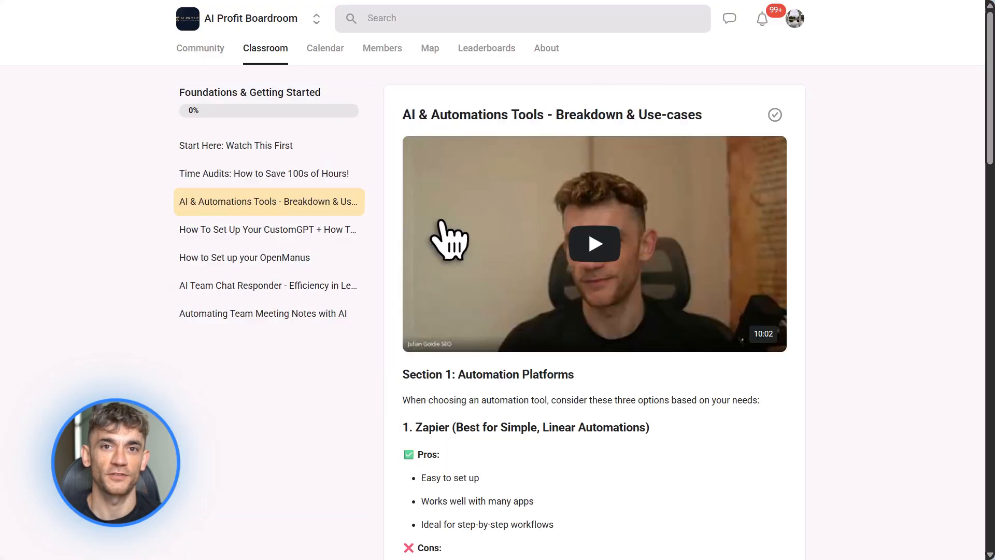
scroll("down", 3)
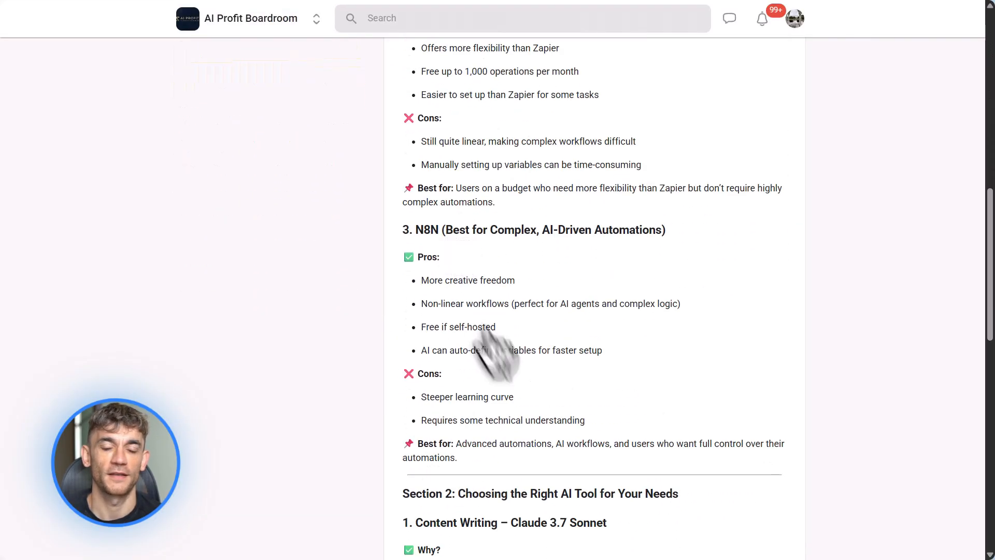
scroll("up", 3)
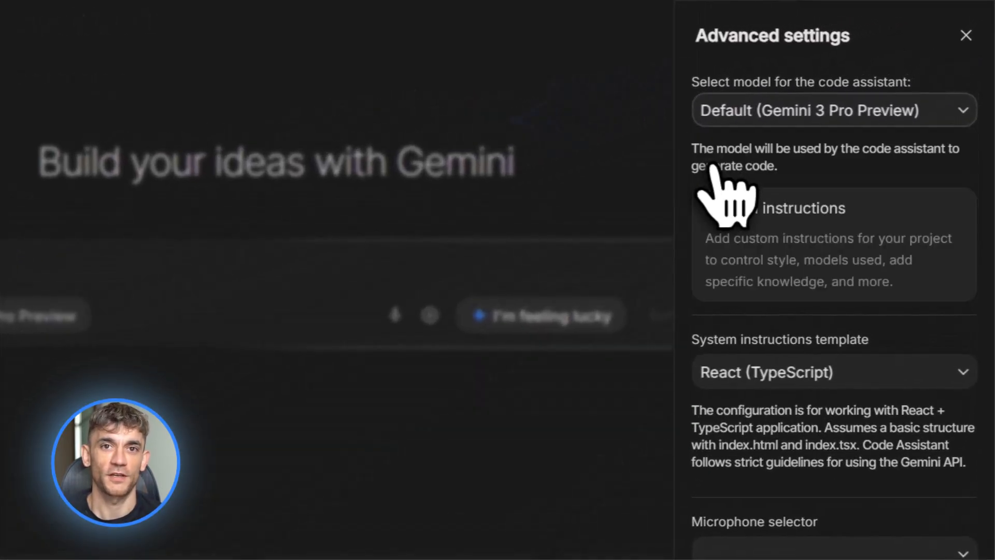
mouse_move(965, 35)
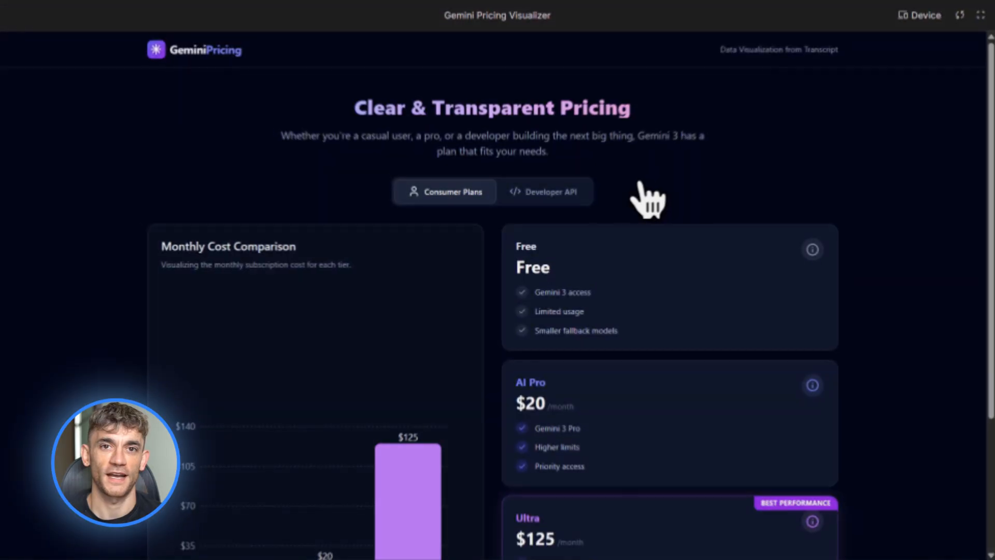
Show the Developer API pricing chart and switch to high usage rates, raising the estimate to $13.00
scroll("down", 3)
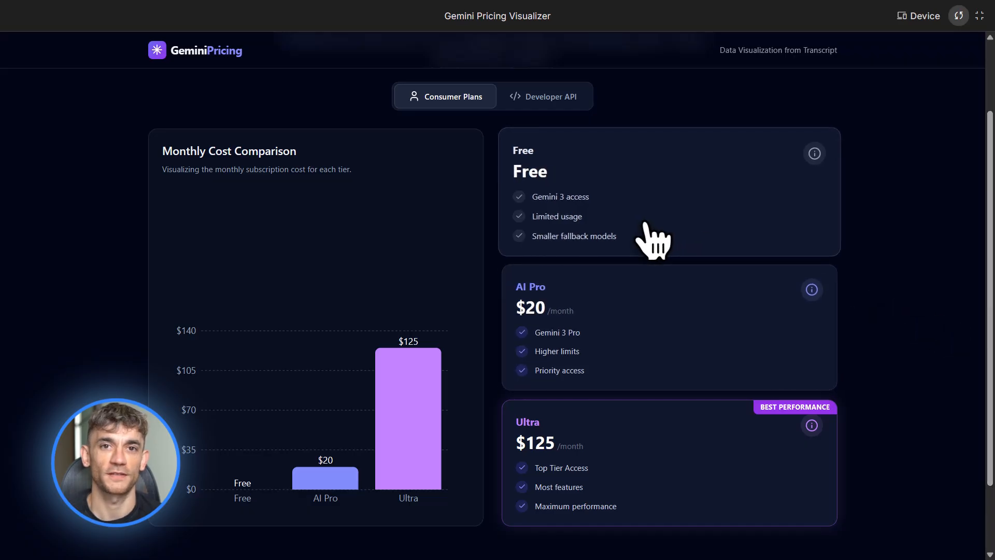
mouse_move(242, 498)
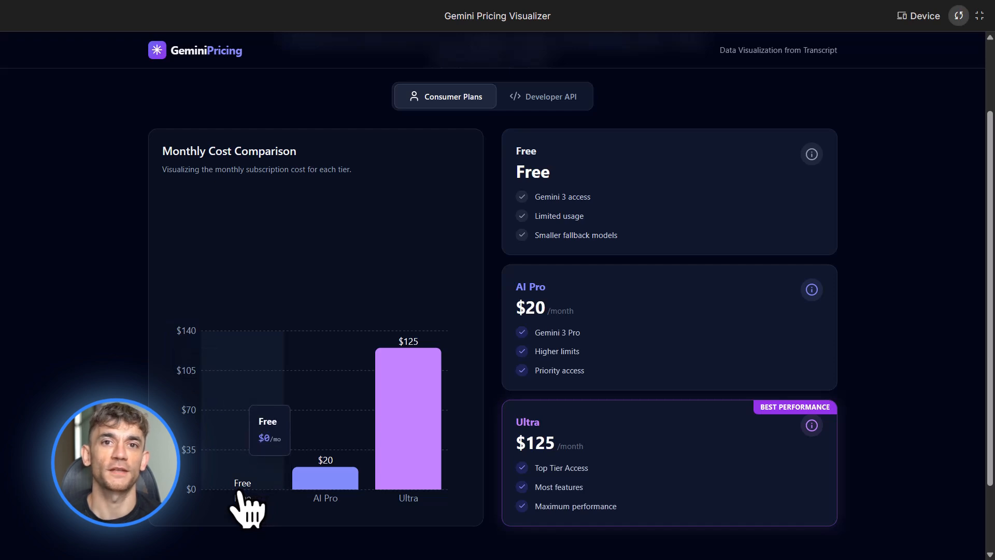
mouse_move(324, 479)
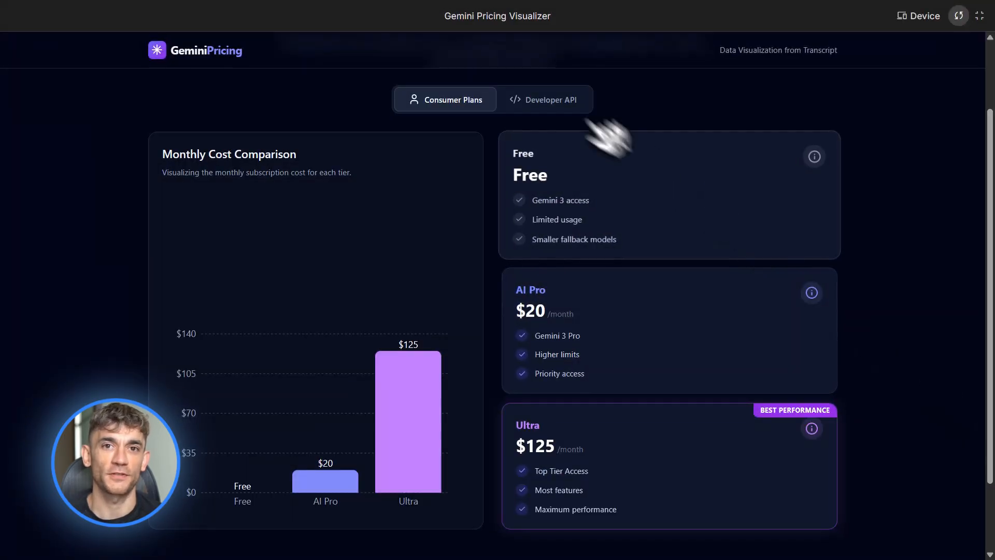
left_click(543, 99)
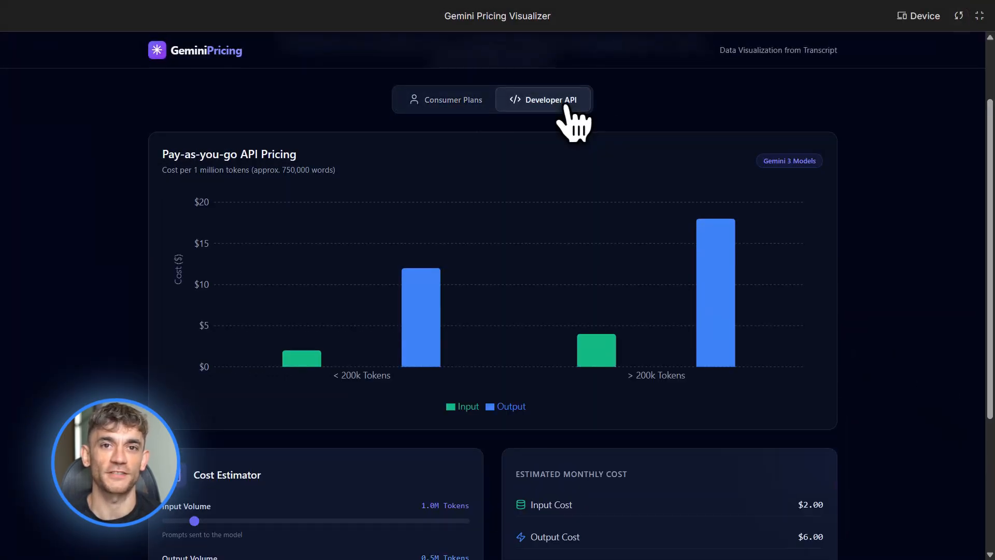
mouse_move(300, 358)
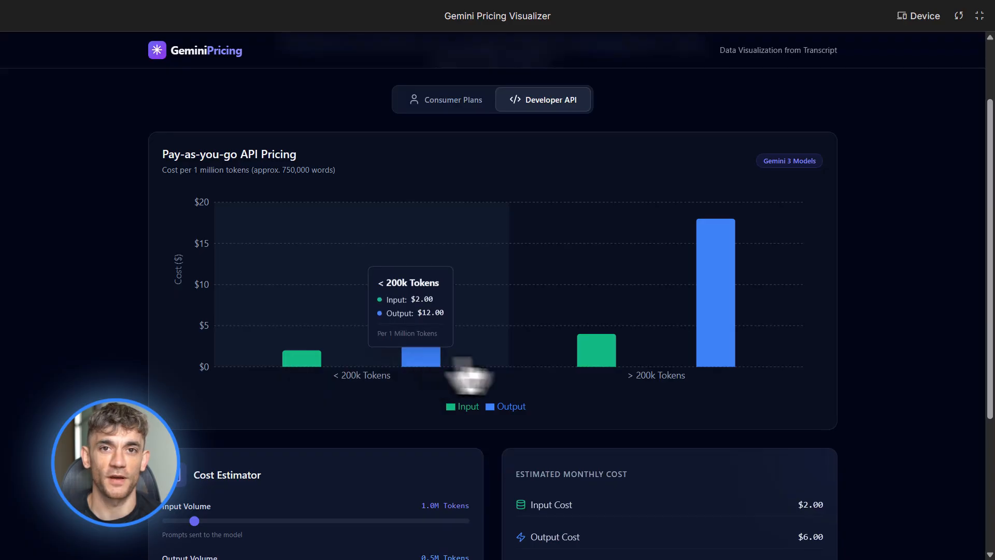
mouse_move(595, 365)
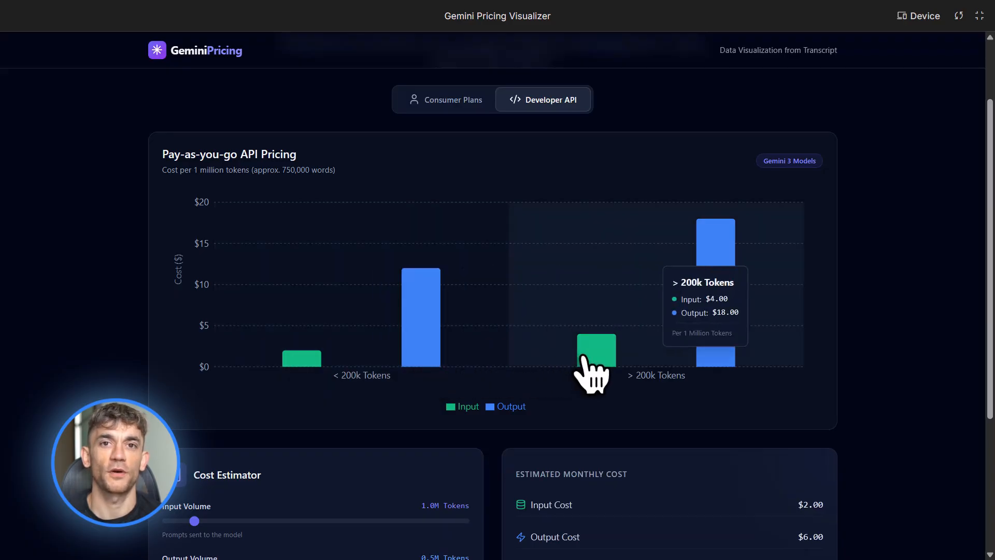
scroll("down", 3)
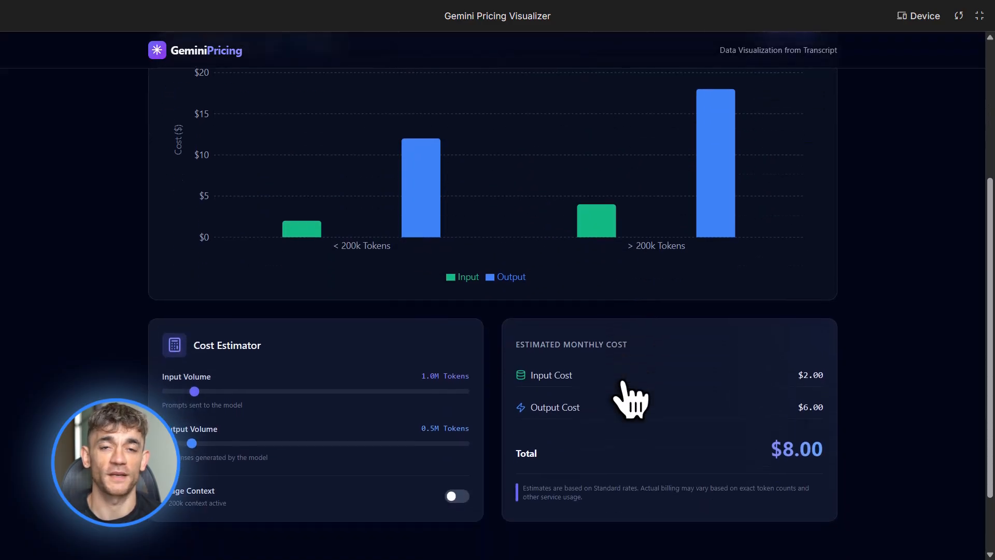
scroll("down", 3)
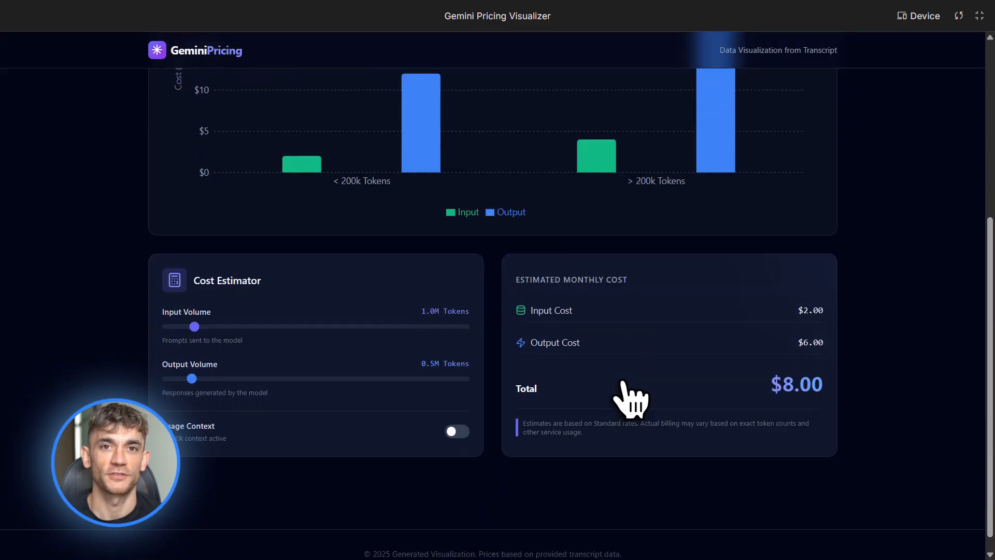
scroll("down", 3)
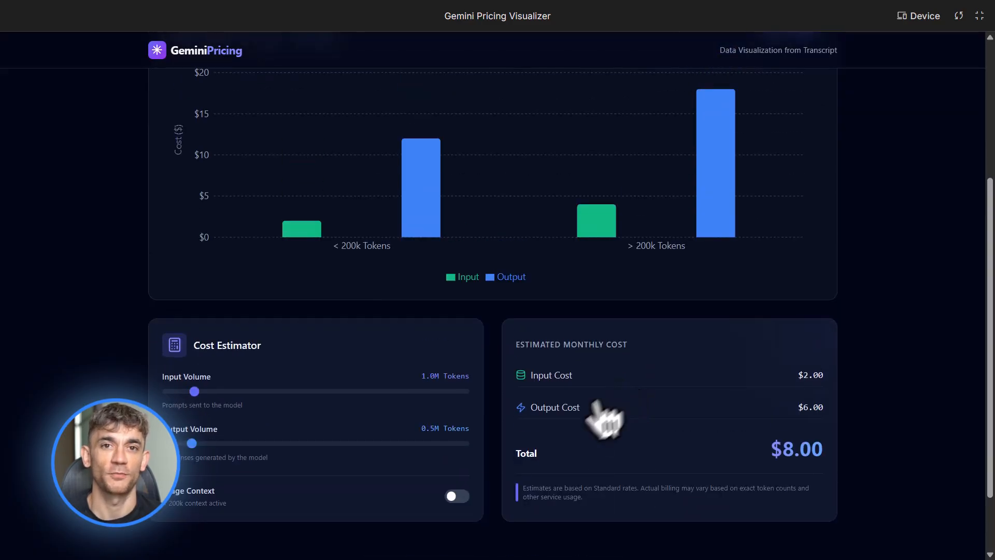
left_click(456, 495)
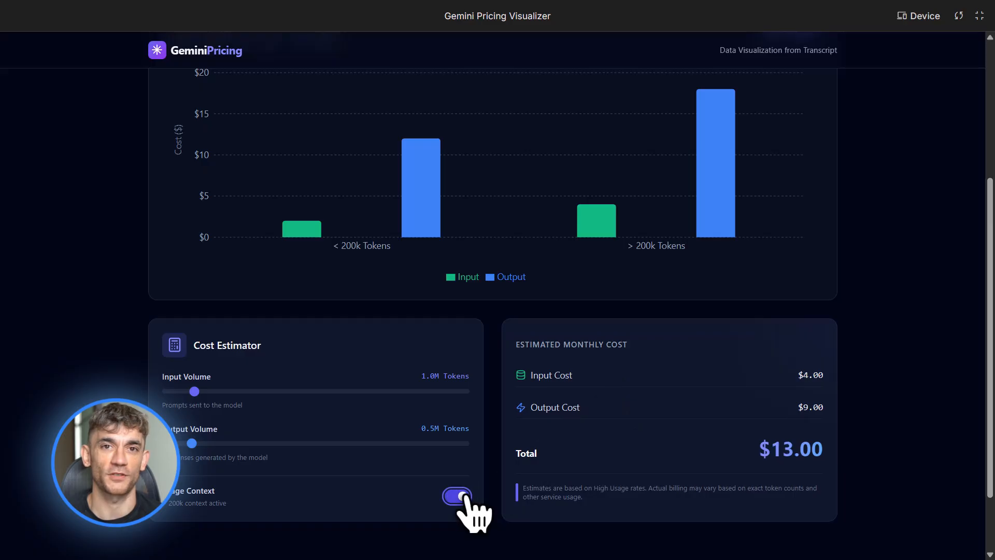
left_click(456, 497)
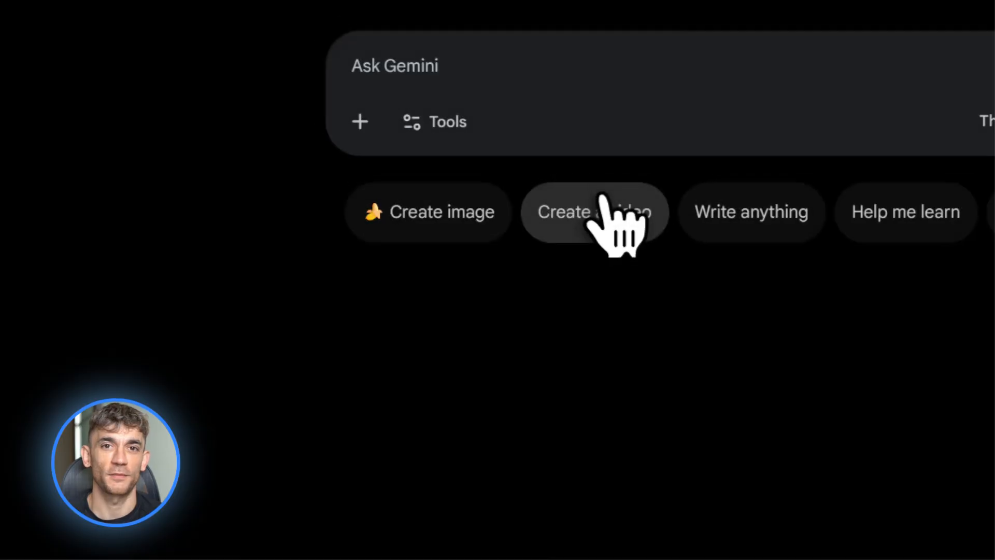
Generate the Gemini 3 Pro Guide 2025 thumbnail and the beginner comparison infographic, then view it
left_click(428, 211)
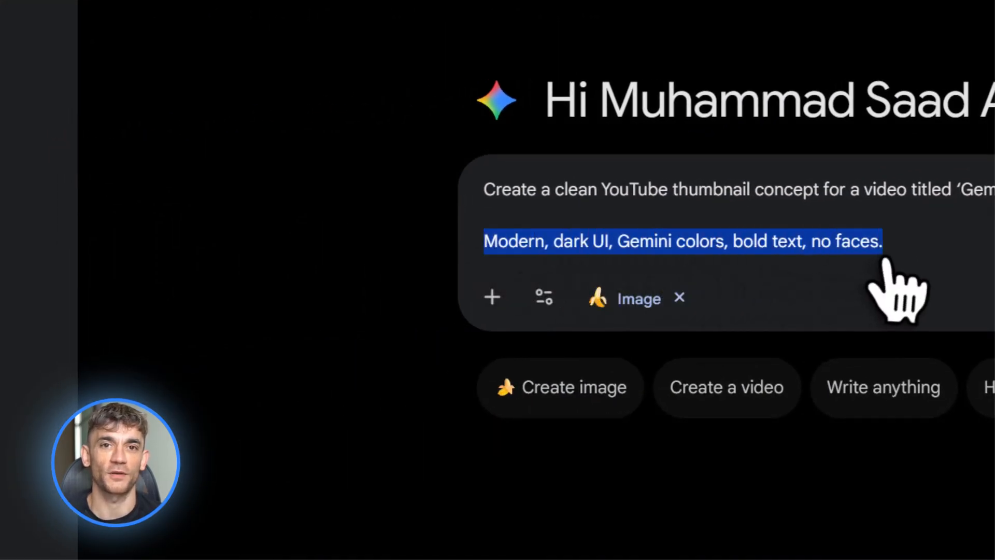
scroll("down", 3)
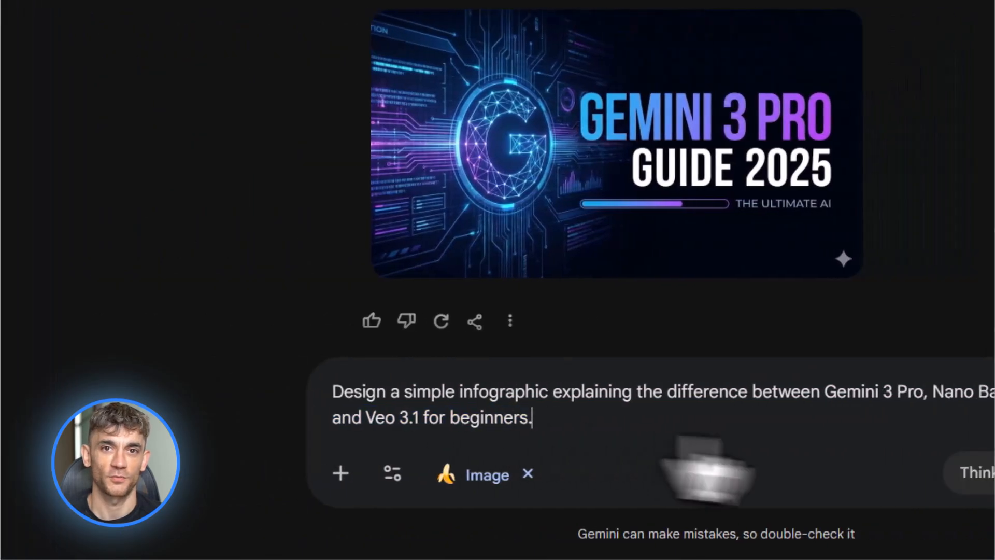
key("Return")
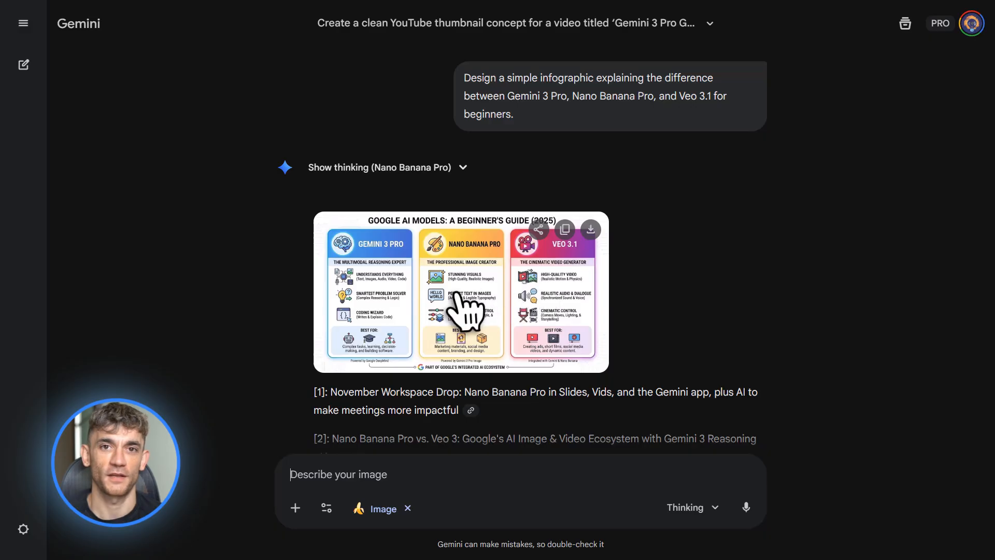
left_click(460, 293)
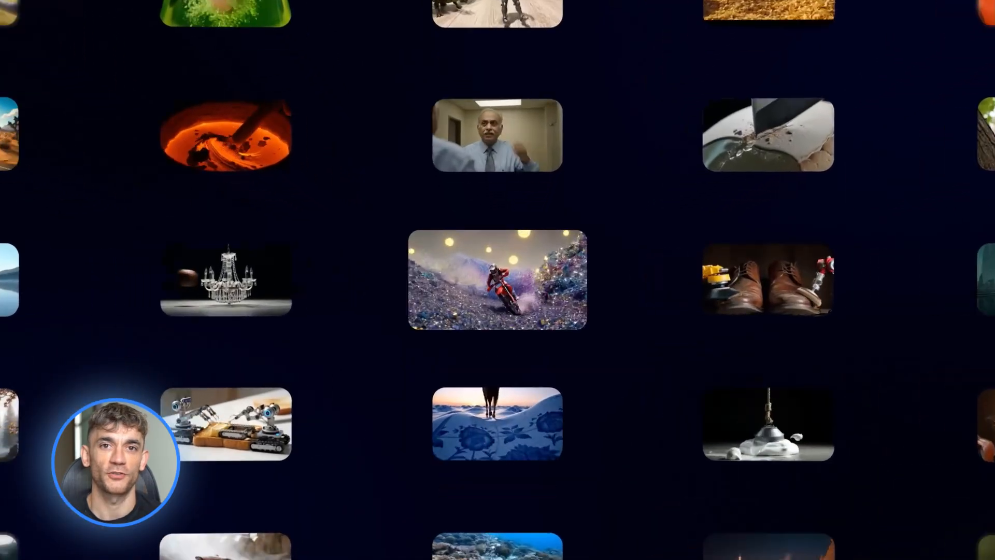
left_click(497, 278)
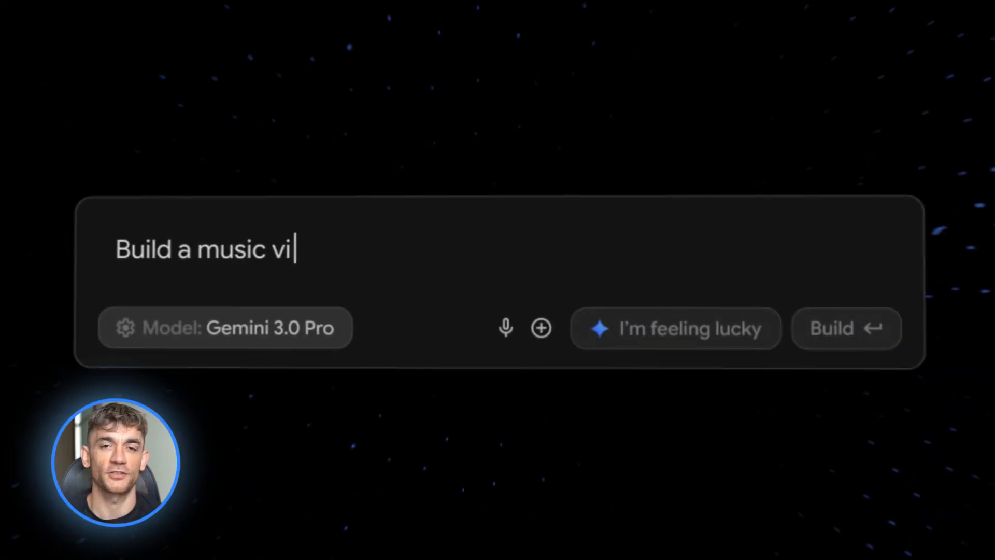
Submit the car video game build request with Nano Banana editing and image analysis attached
left_click(846, 329)
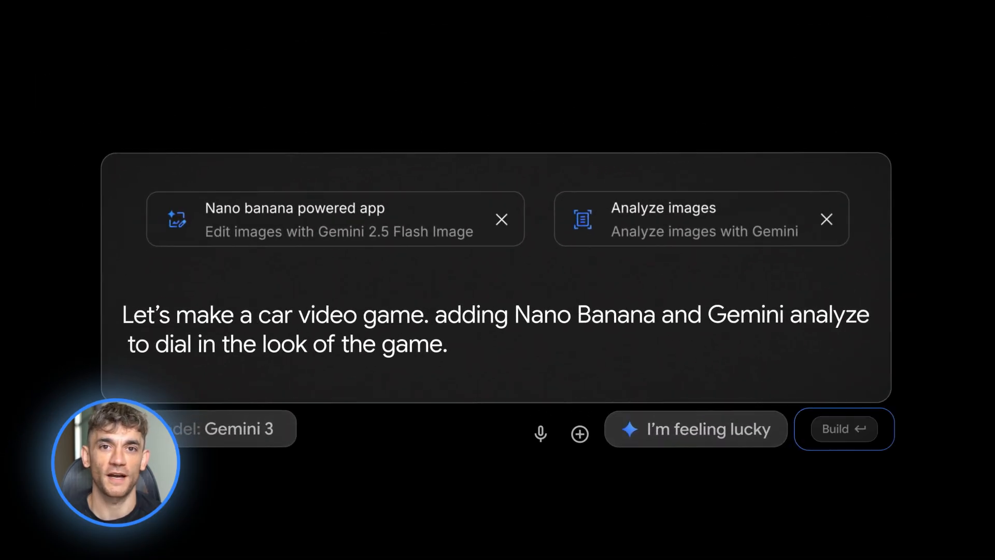
left_click(844, 427)
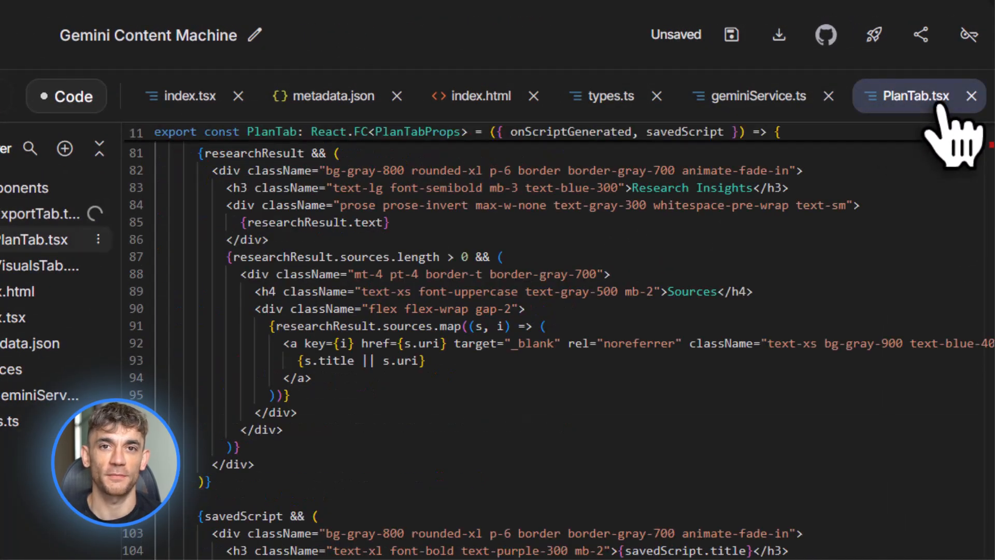
Review PlanTab.tsx, types.ts, index.tsx, metadata.json and index.html, then return to the live preview
left_click(327, 96)
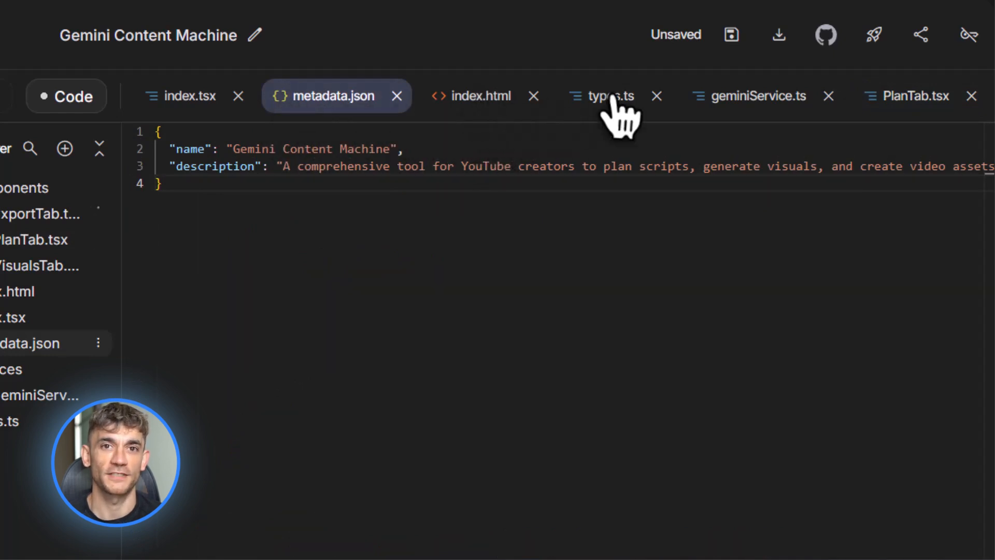
left_click(756, 95)
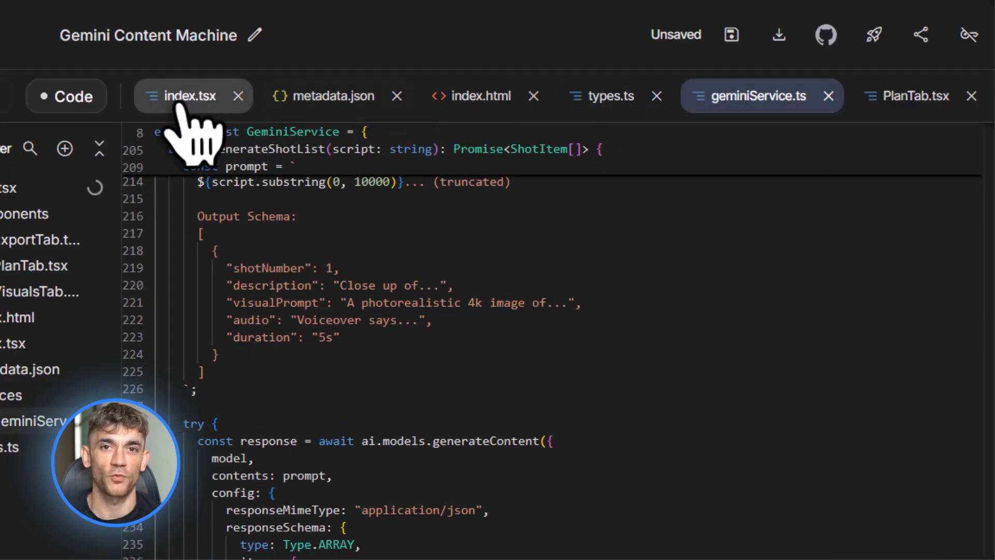
left_click(188, 96)
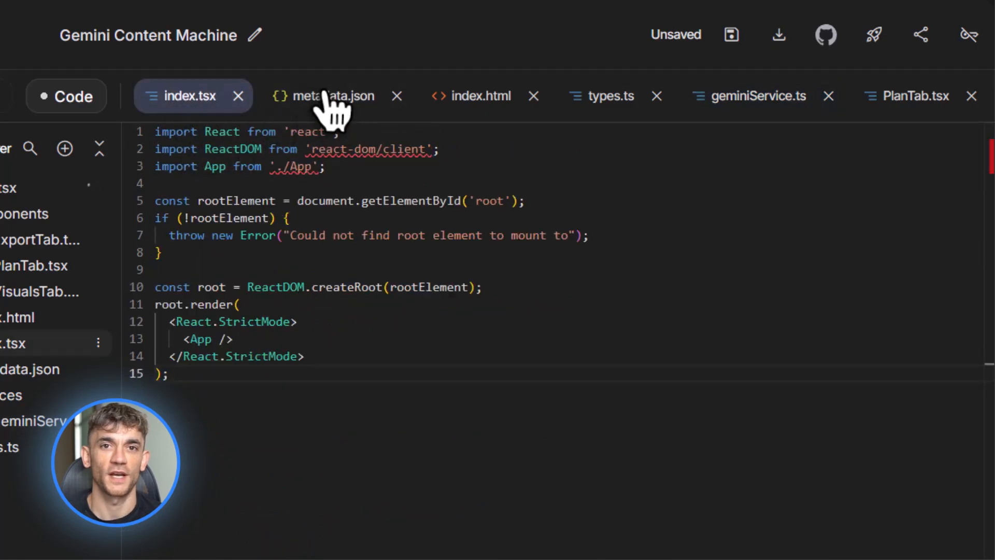
left_click(329, 96)
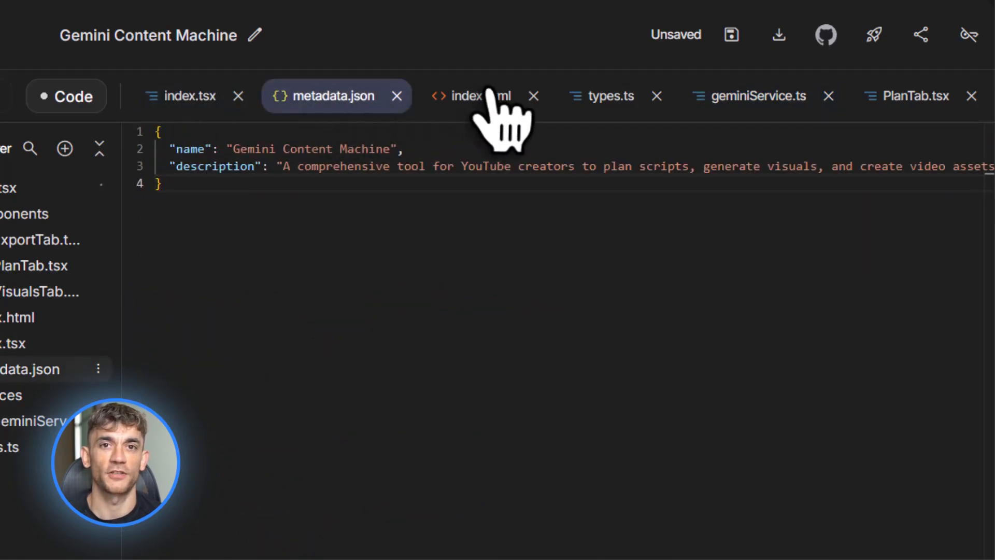
left_click(22, 87)
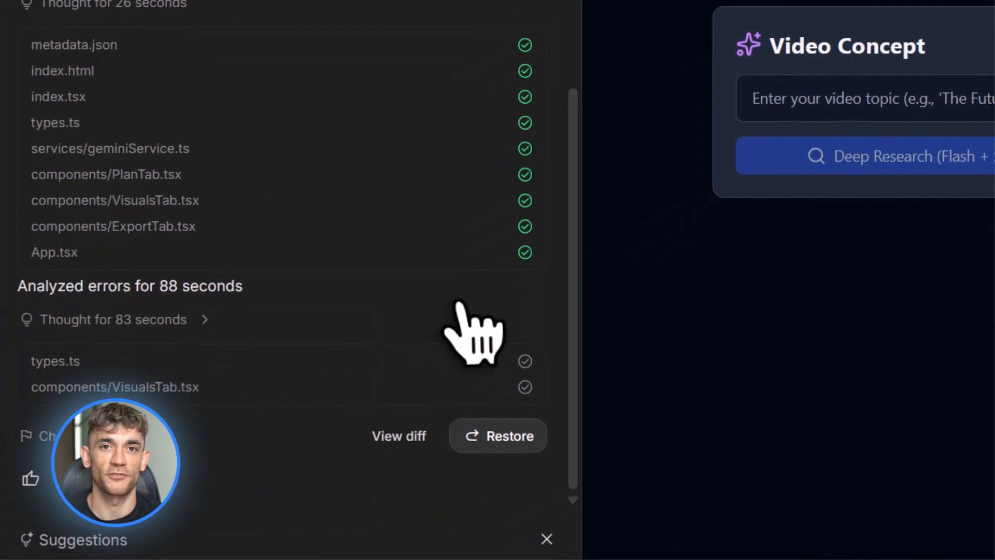
scroll("up", 3)
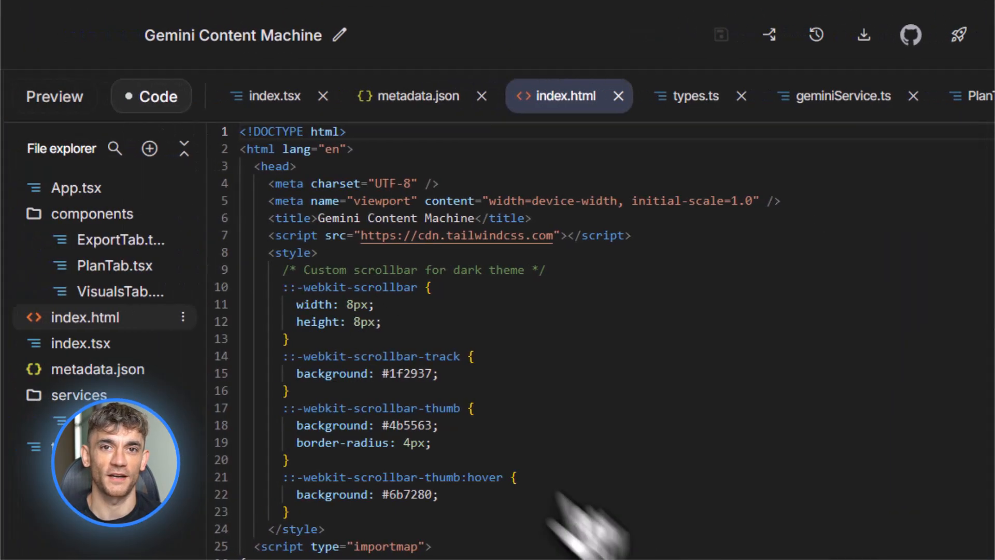
left_click(55, 96)
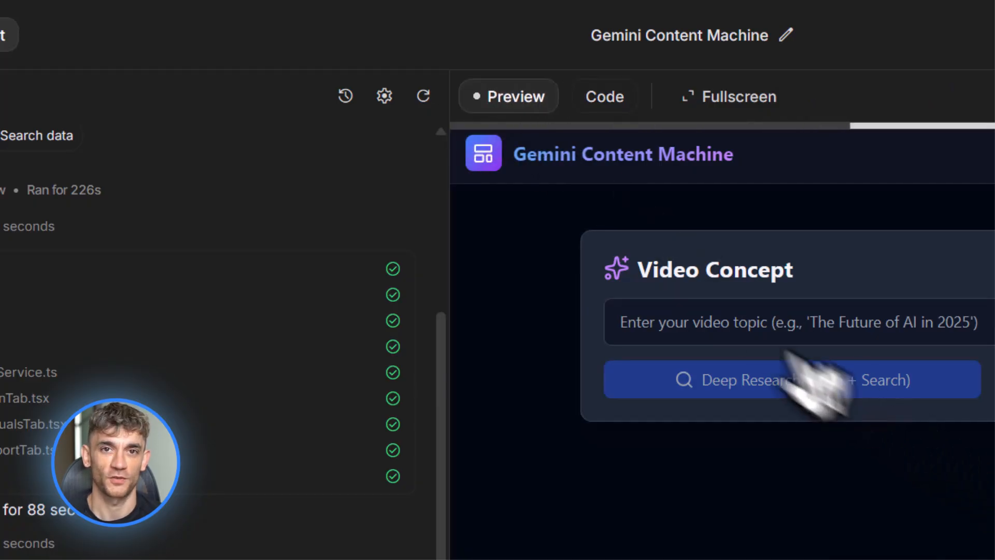
mouse_move(876, 298)
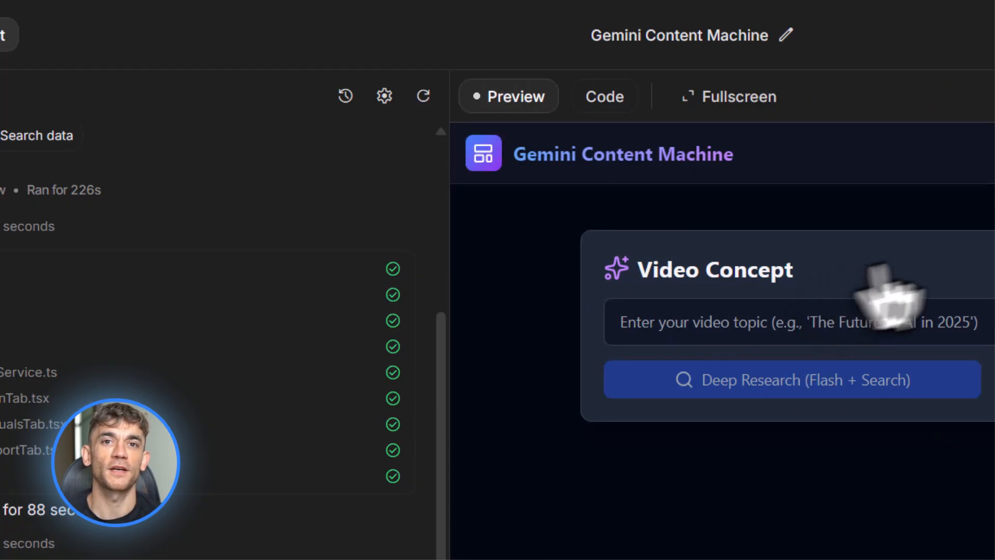
Show the Visuals tools, dismiss the GitHub panel, and change the app's share access setting
left_click(833, 154)
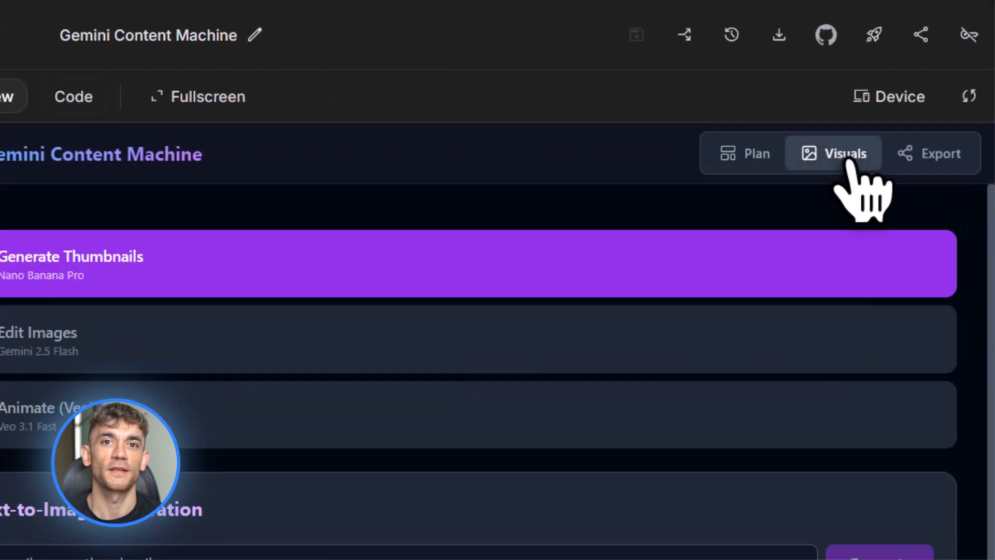
mouse_move(768, 191)
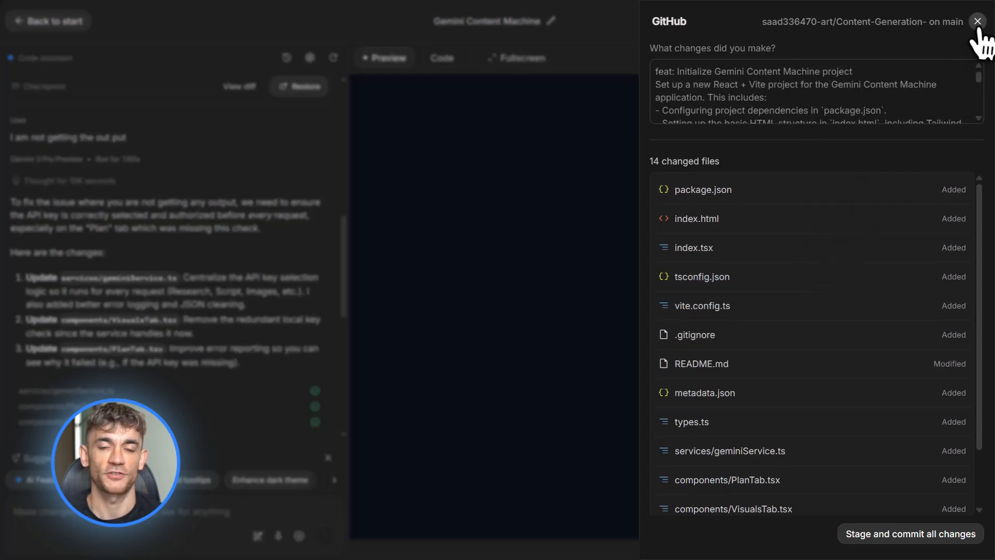
left_click(977, 21)
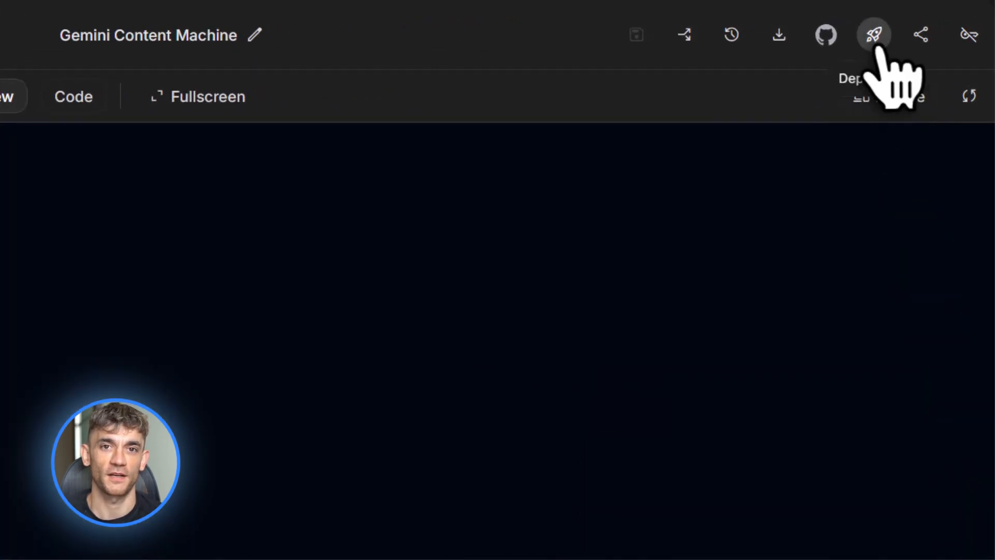
mouse_move(684, 35)
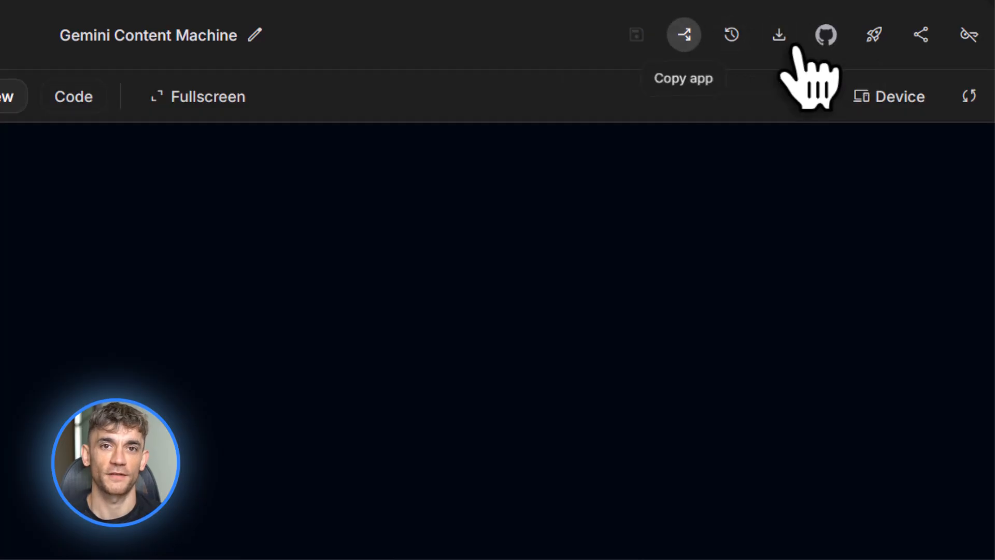
left_click(919, 35)
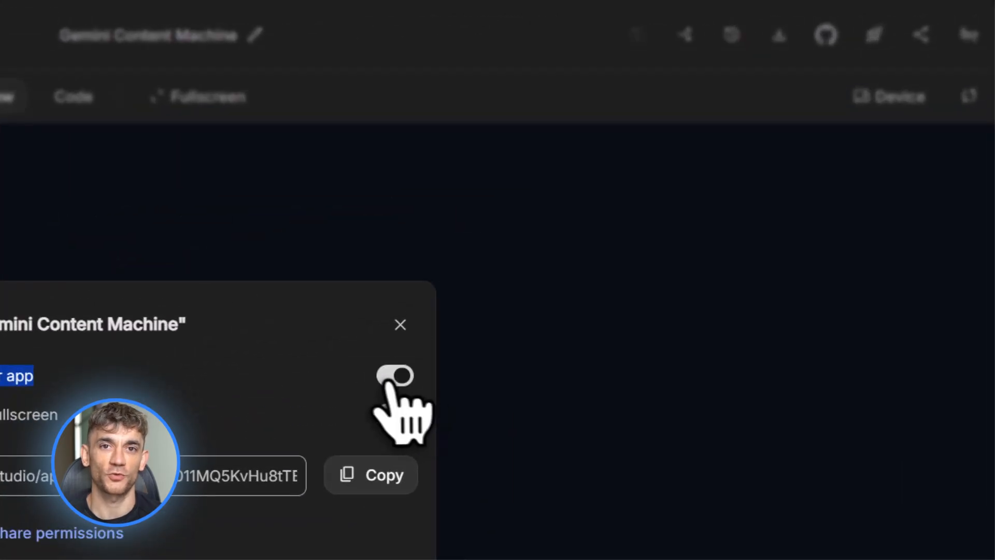
left_click(400, 324)
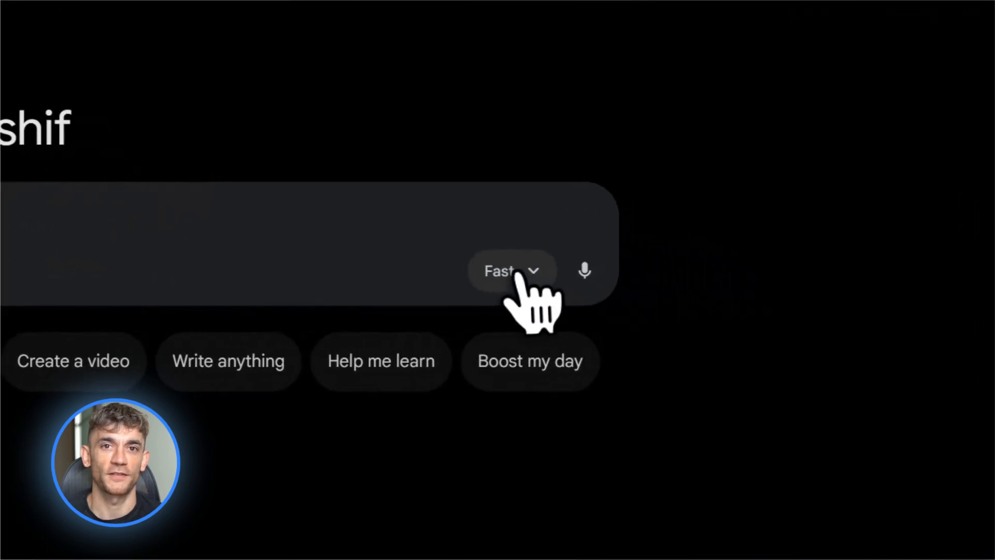
Send the YouTube strategist prompt with tone instructions to Thinking with 3 Pro for a video plan
left_click(508, 269)
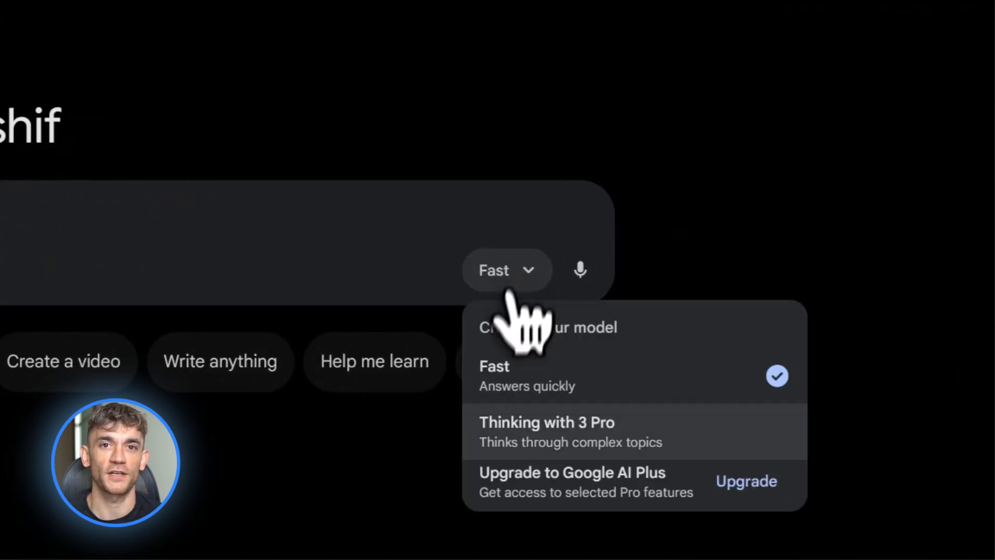
left_click(546, 423)
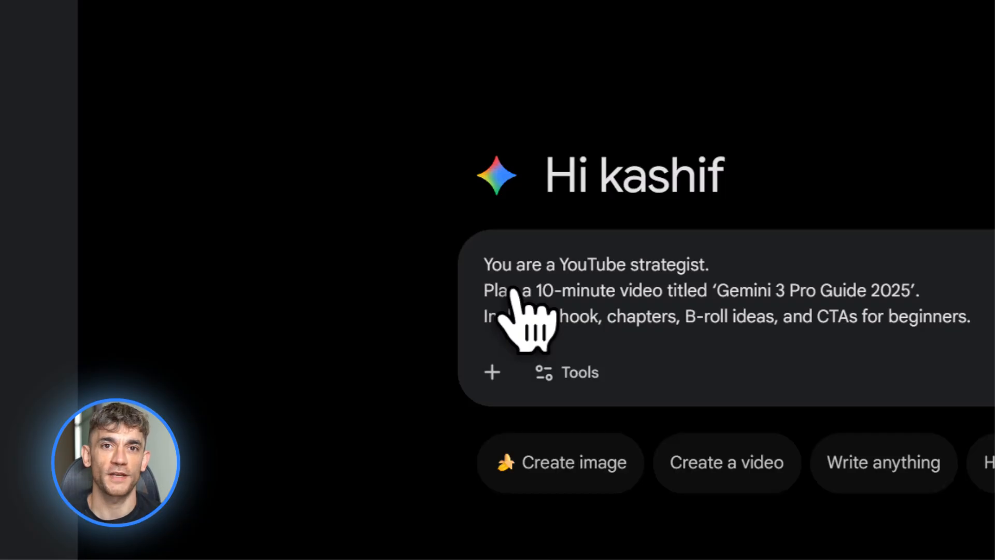
double_click(496, 264)
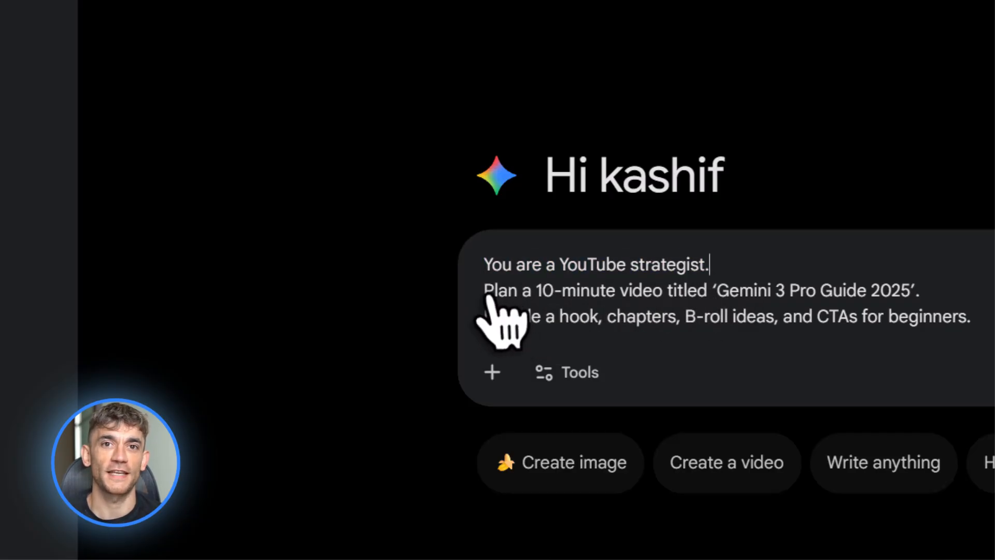
mouse_move(850, 343)
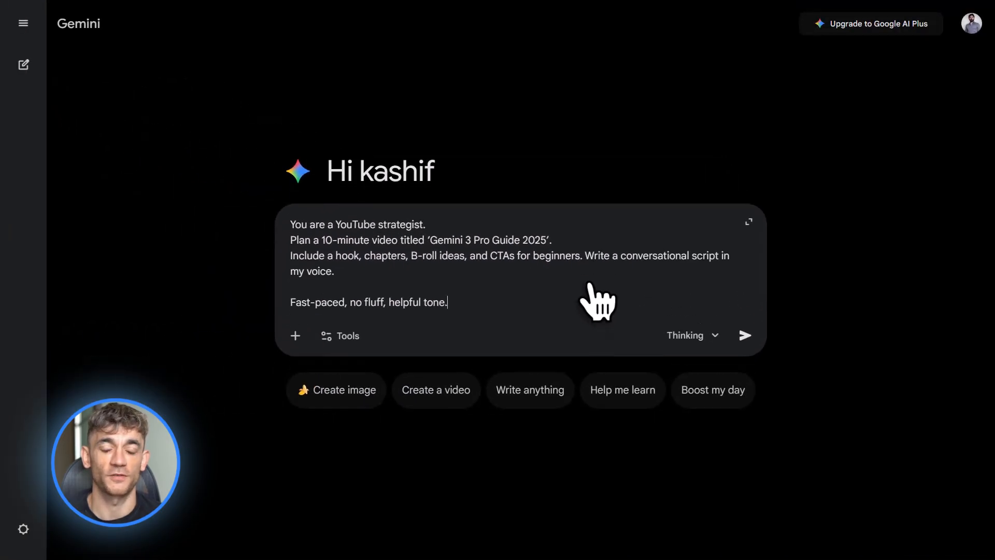
mouse_move(606, 305)
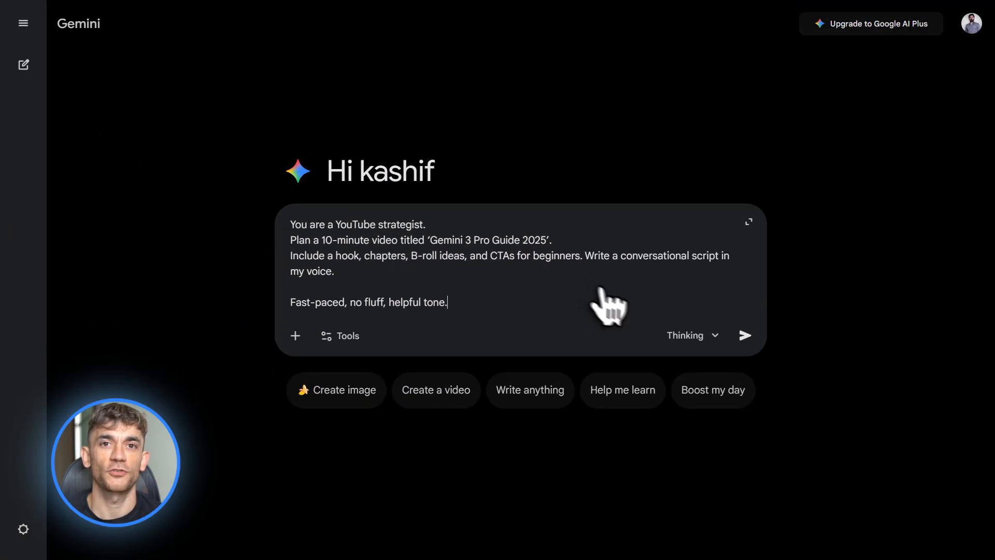
left_click(744, 334)
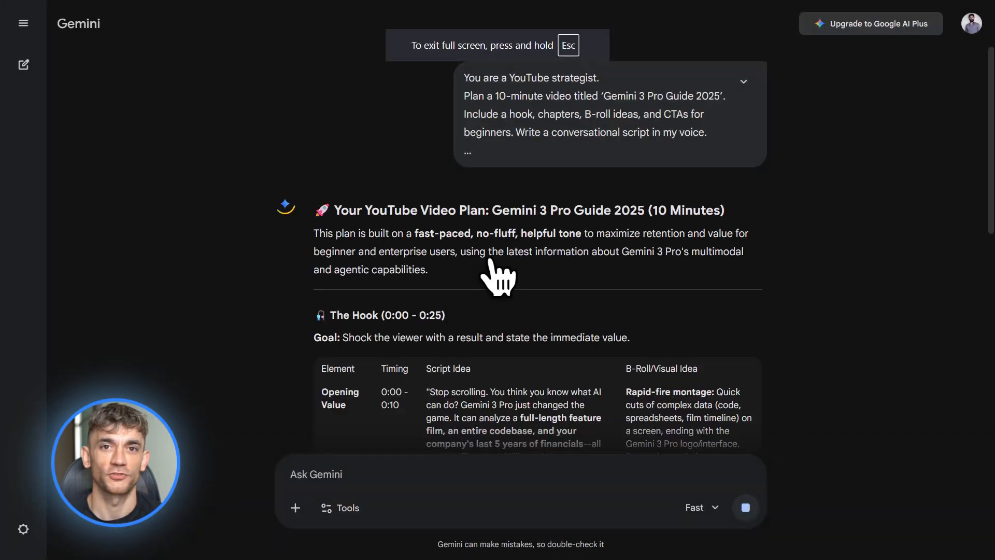
scroll("down", 3)
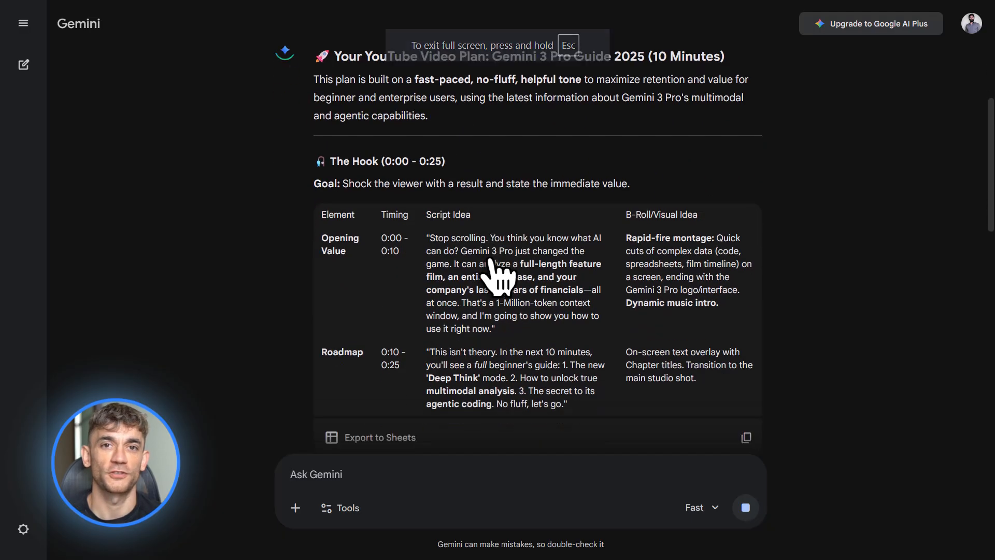
scroll("down", 3)
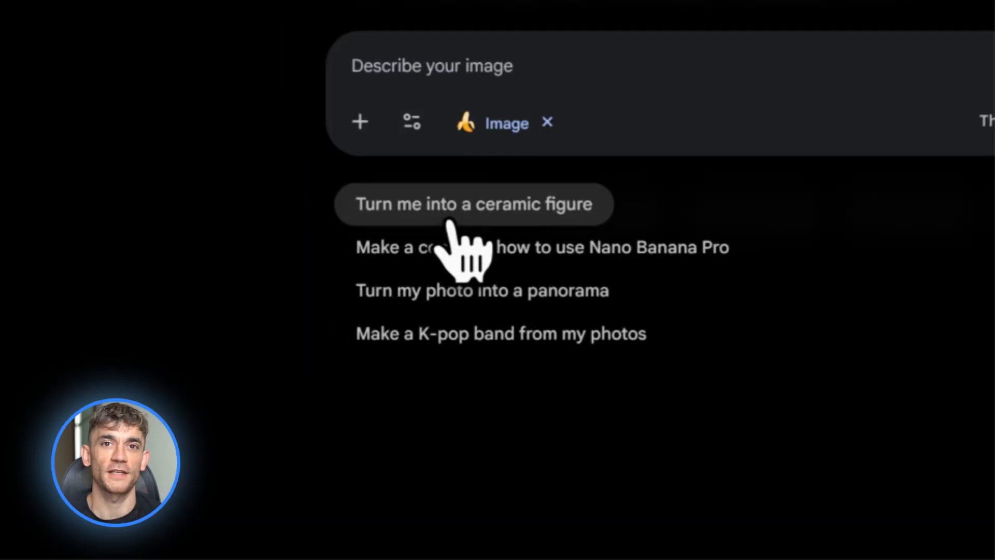
mouse_move(387, 89)
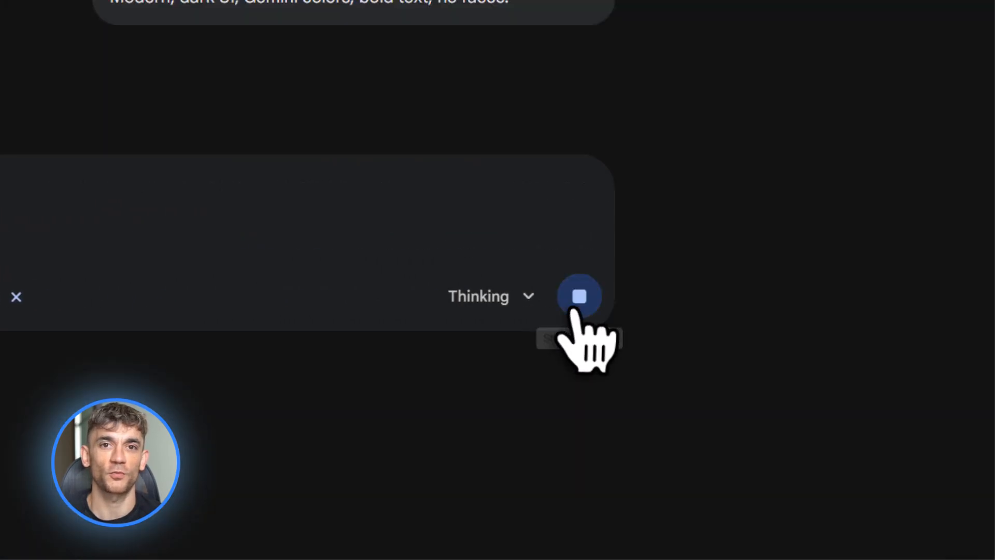
Generate the AI ecosystem thumbnail image and send the storyboard frames prompt
left_click(578, 296)
type("storyboard frames showing each chapter of a YouTube tutorial about Gemini 3 Pro.")
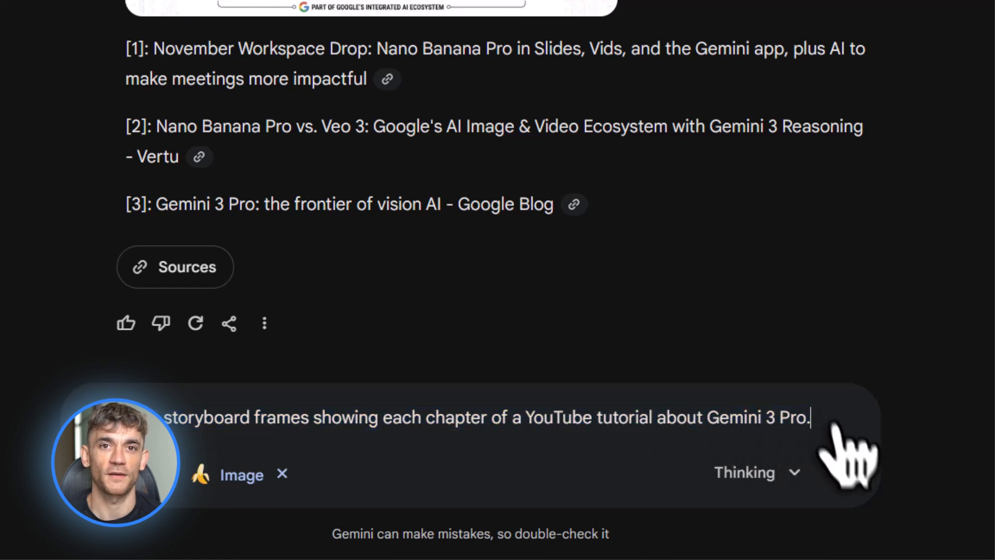
left_click(845, 473)
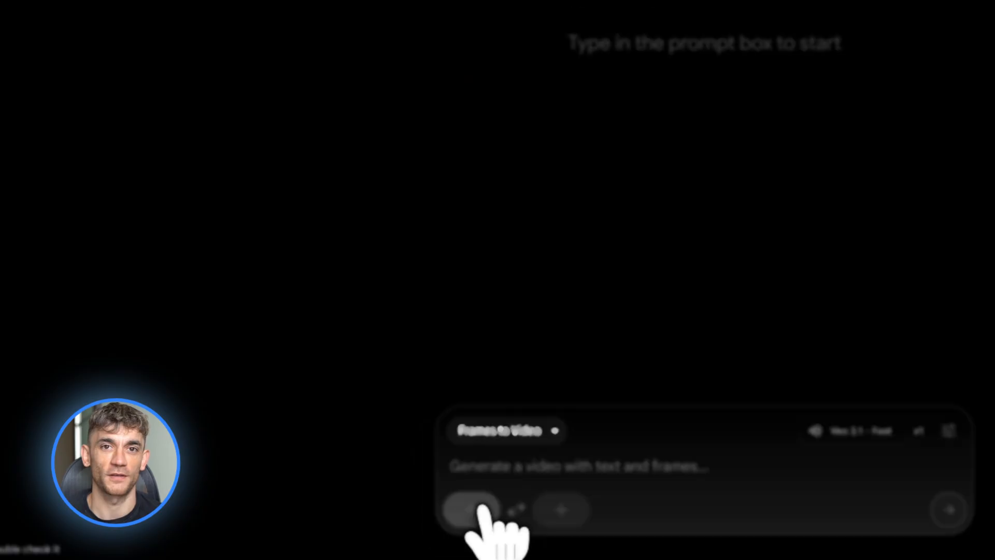
Upload the Gemini 3 guide thumbnail as the starting frame for Frames to Video
left_click(470, 510)
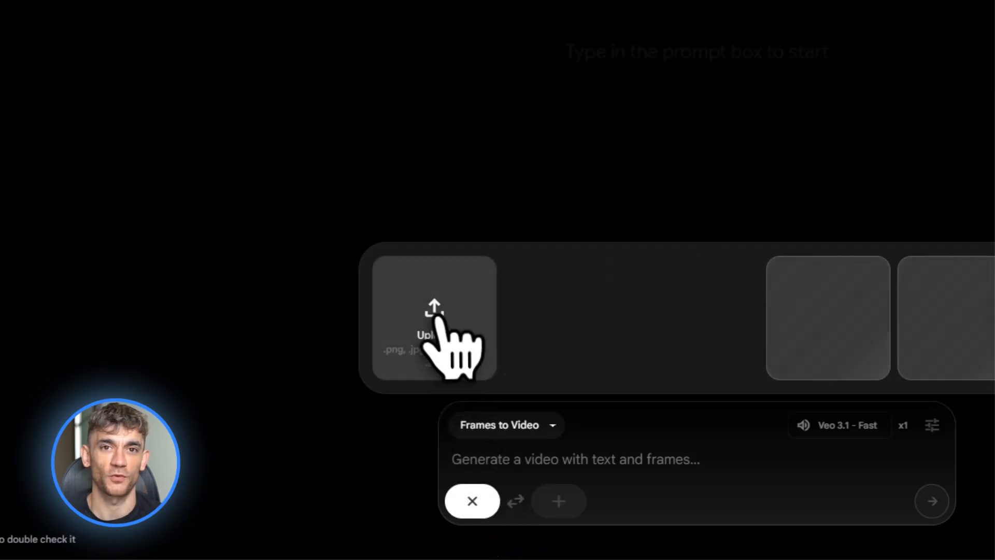
left_click(433, 317)
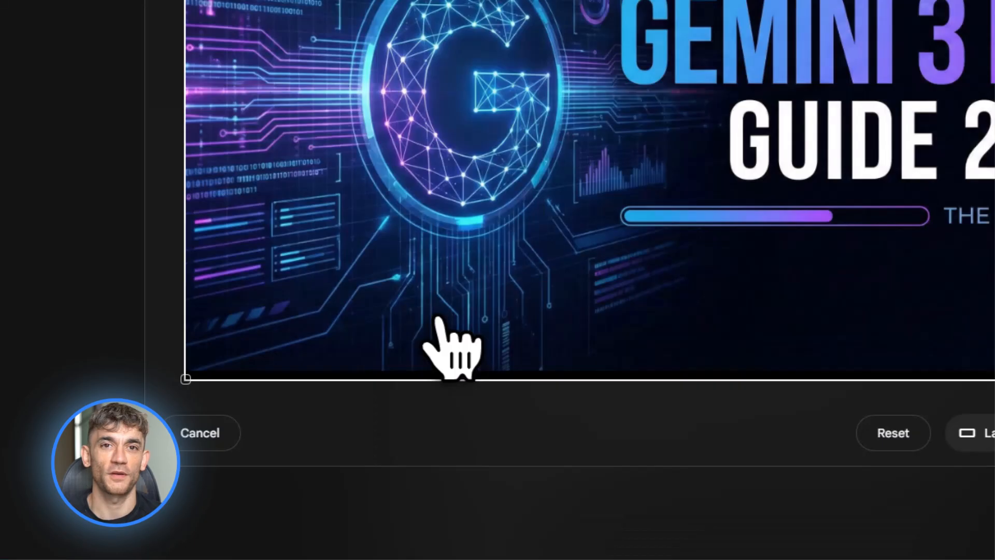
left_click(200, 433)
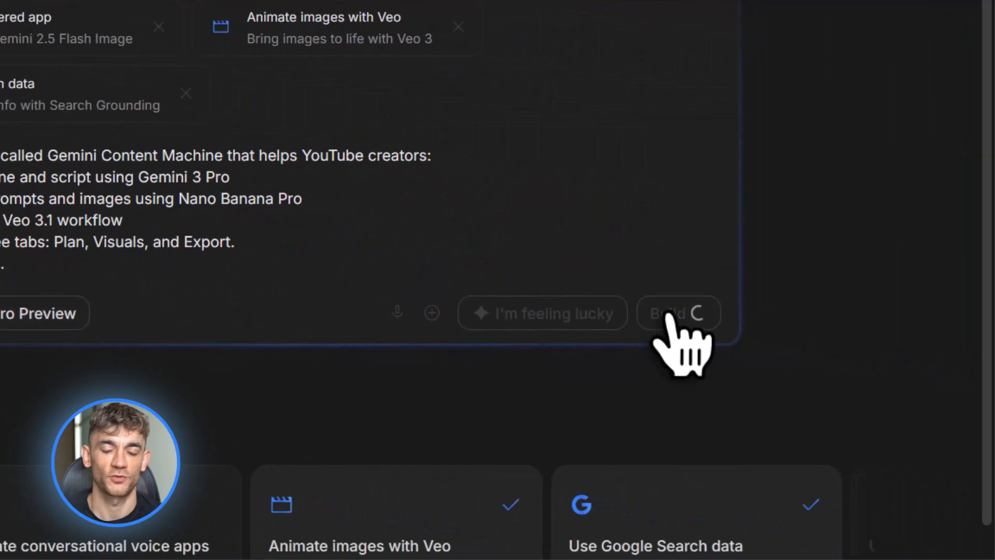
Build the Gemini Content Machine app and review its preview and generated source code
left_click(677, 313)
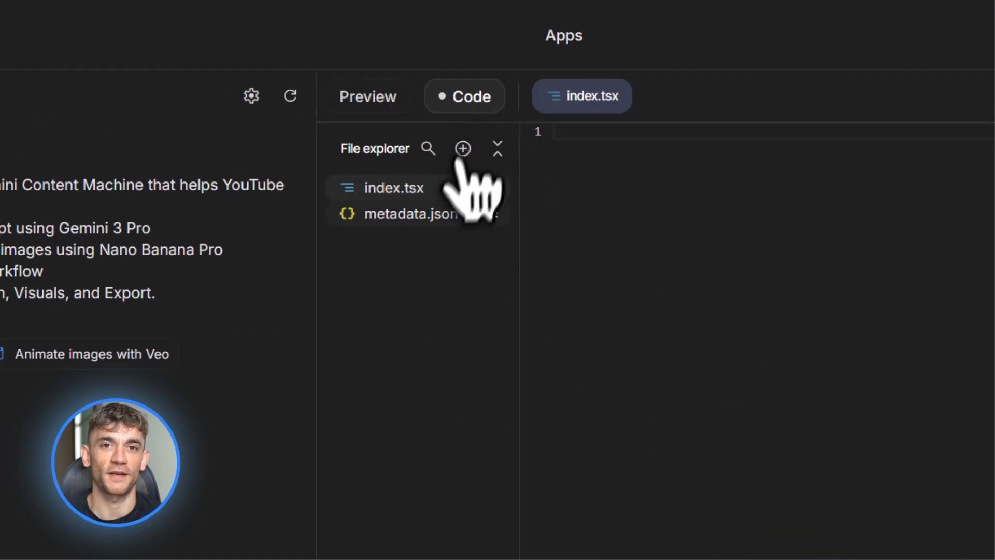
mouse_move(464, 228)
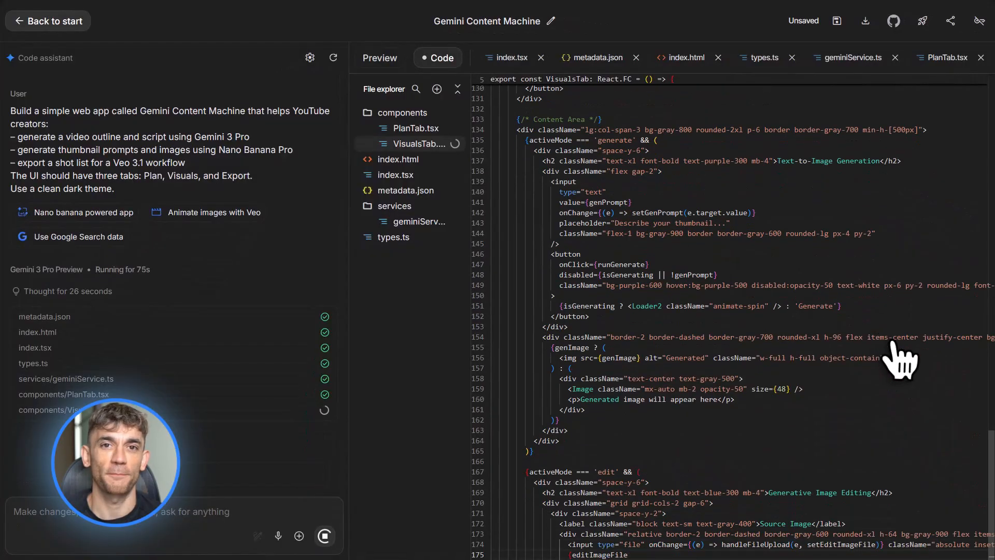
left_click(379, 58)
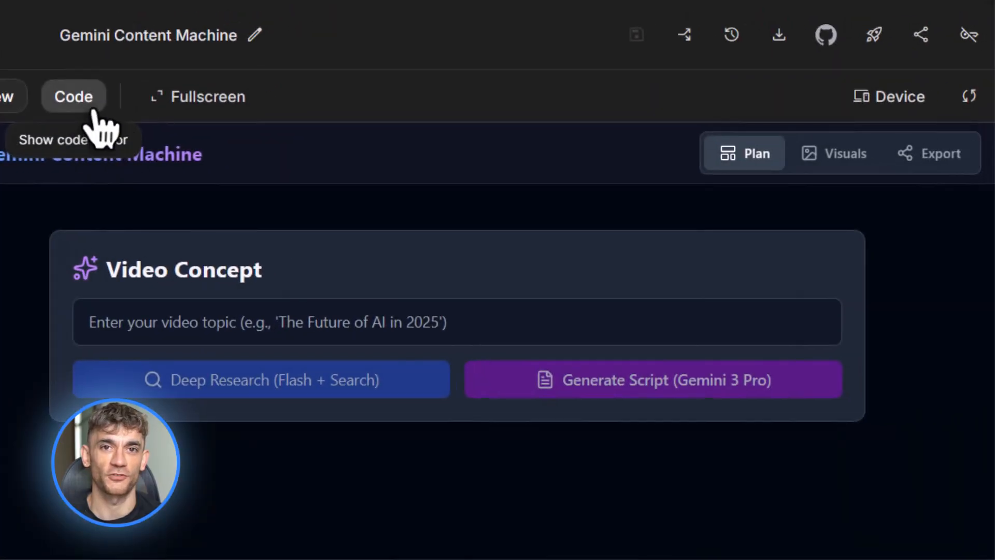
left_click(72, 96)
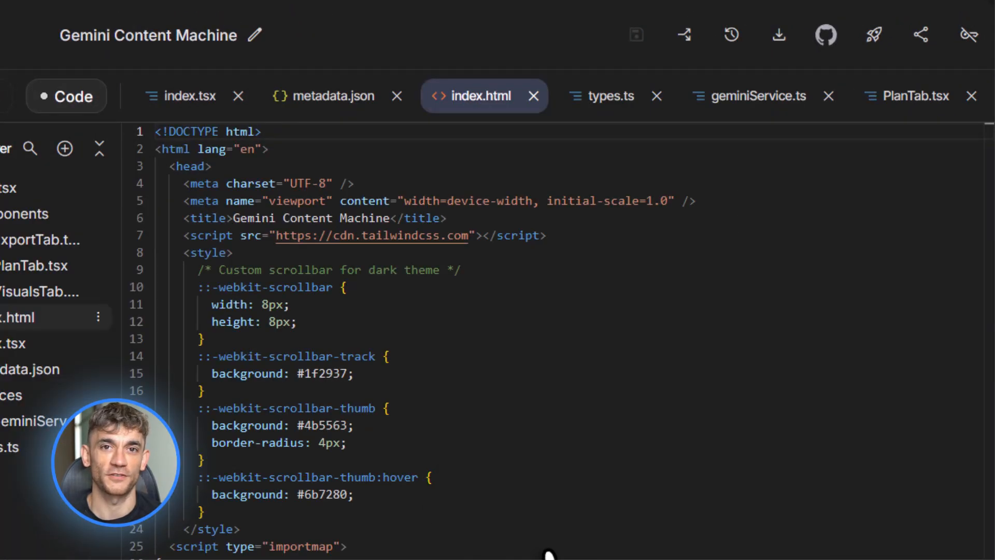
left_click(507, 97)
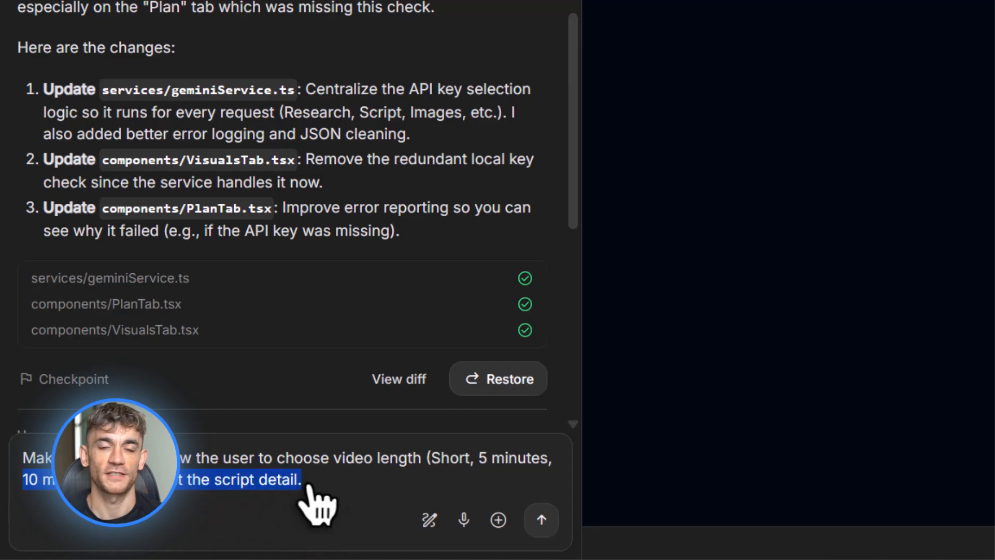
Add a video length option via follow-up prompt and set Script Detail to Detailed (Full Dialogue & Cues)
left_click(541, 519)
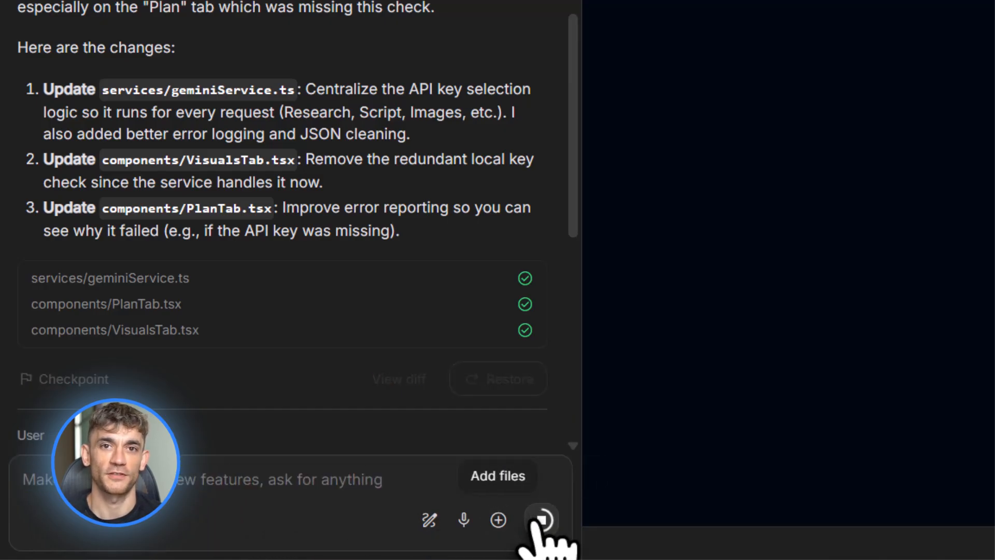
left_click(541, 519)
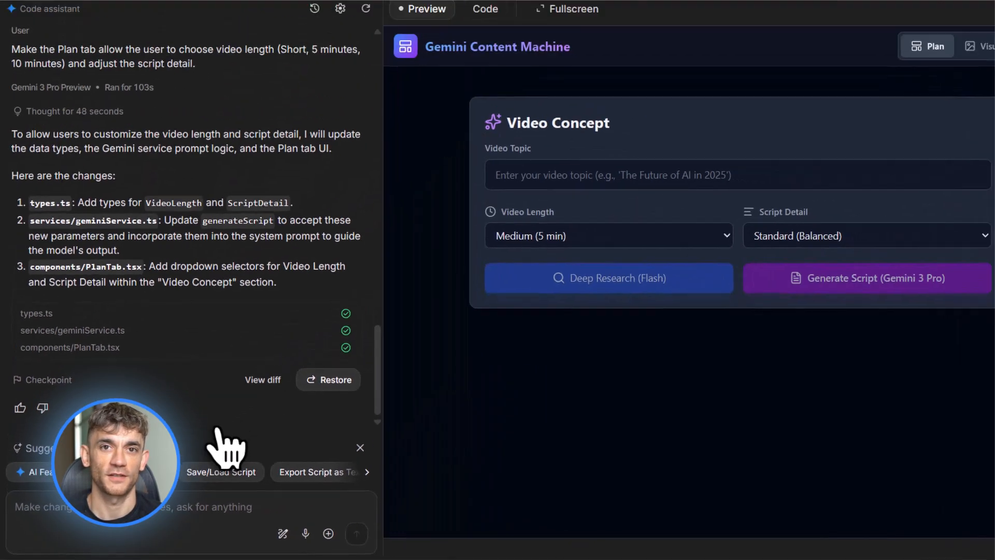
left_click(865, 235)
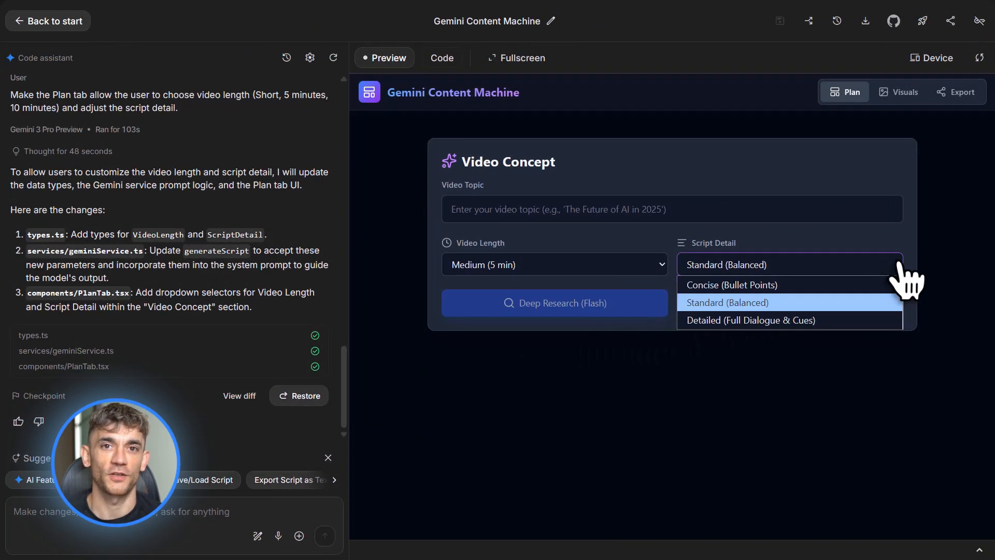
left_click(730, 284)
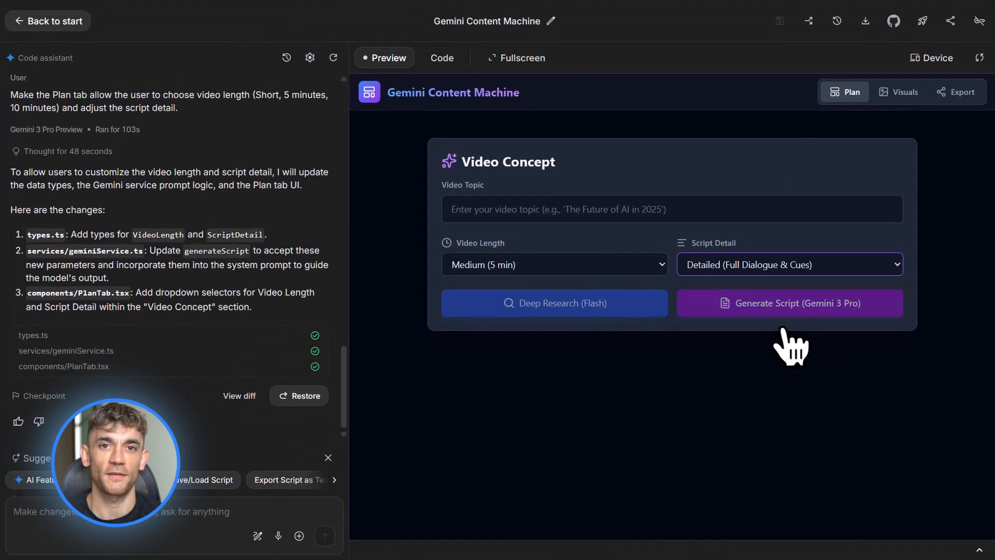
mouse_move(400, 311)
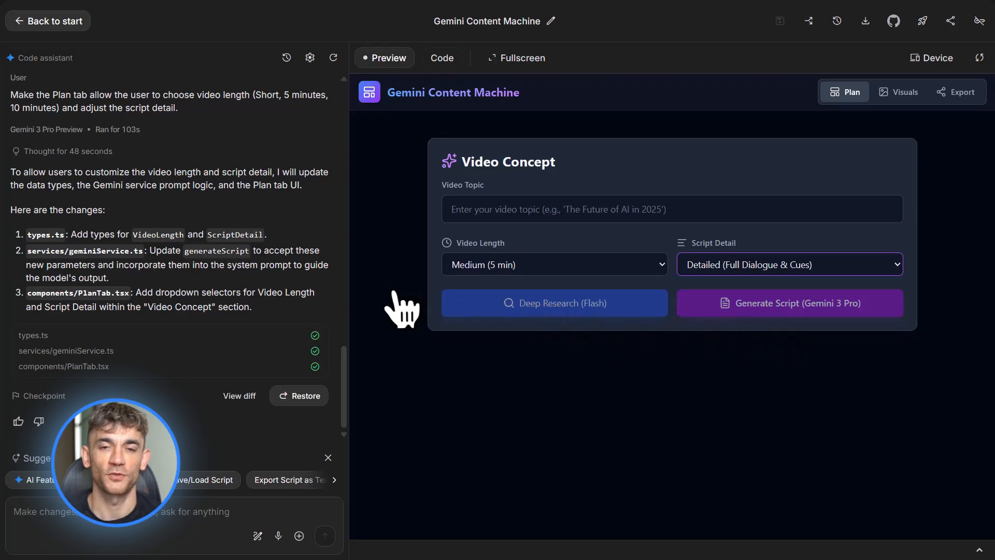
left_click(894, 20)
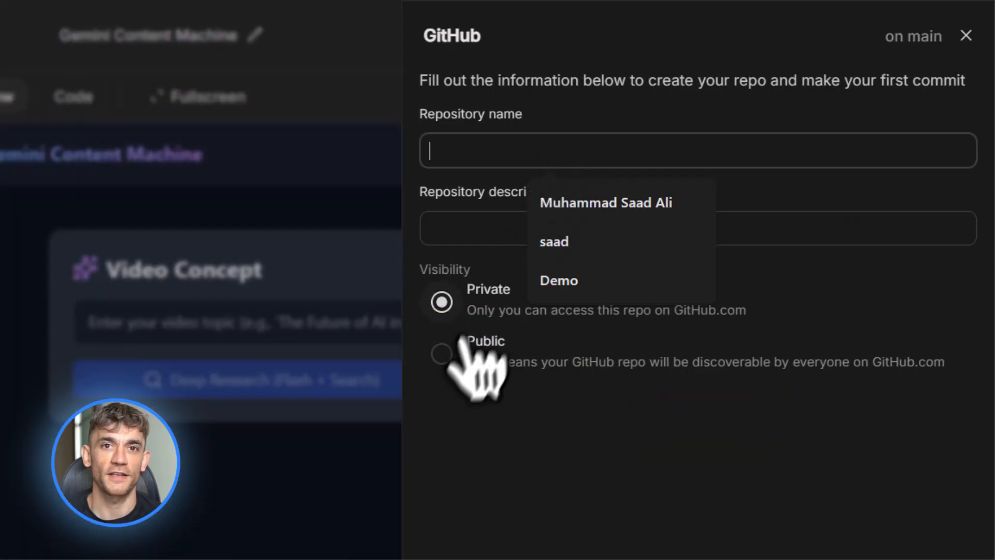
Create a public GitHub repository named 'Content Generati...' for the app and close the panel
left_click(441, 354)
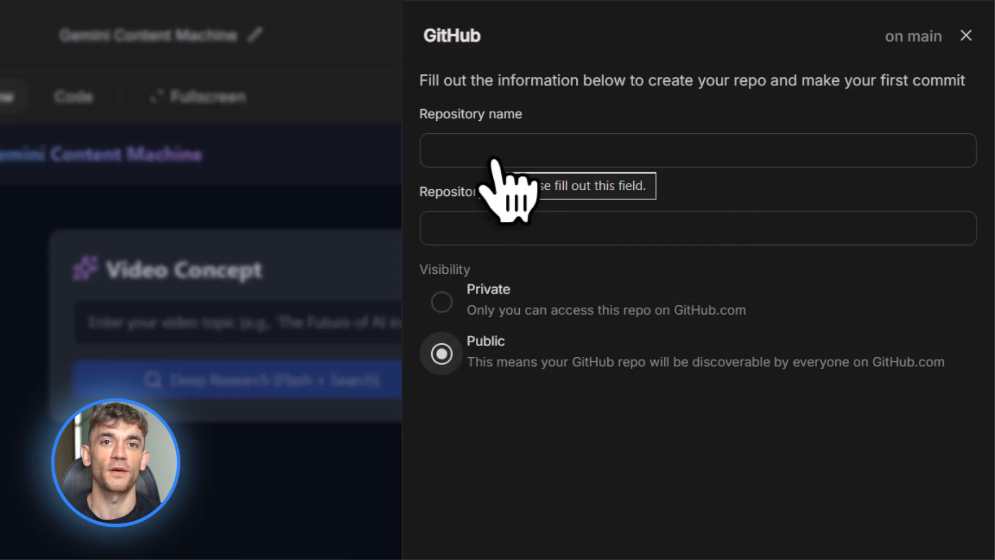
type("C")
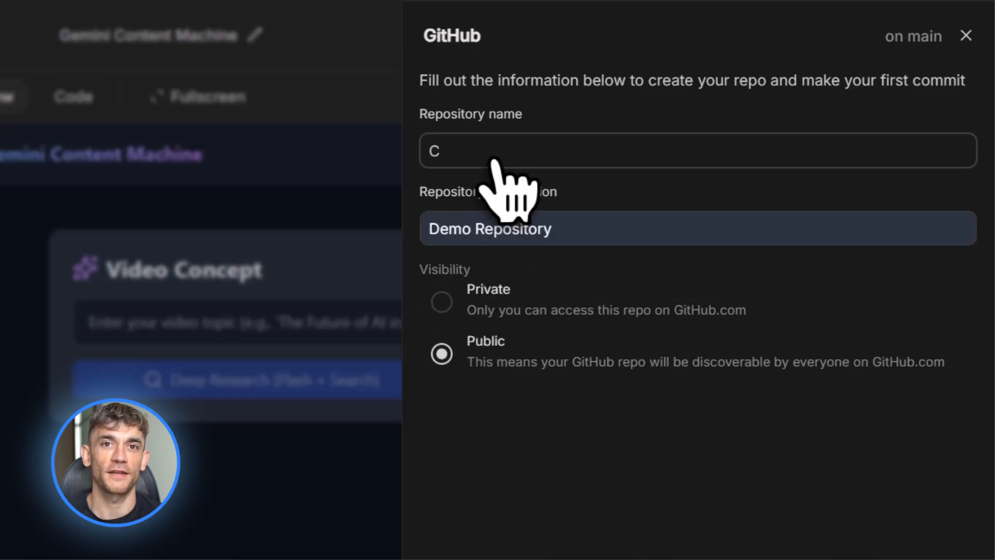
type("ontent Generati")
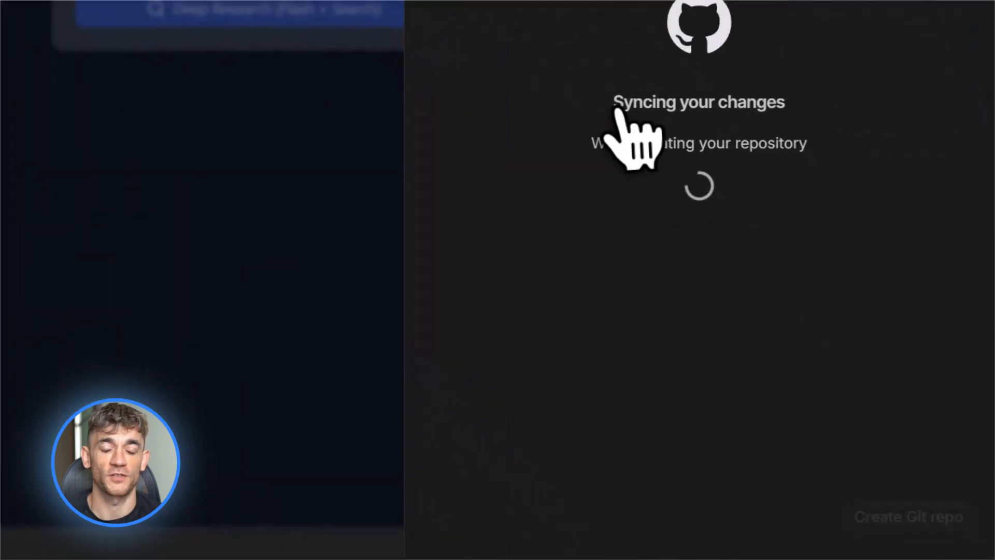
mouse_move(735, 210)
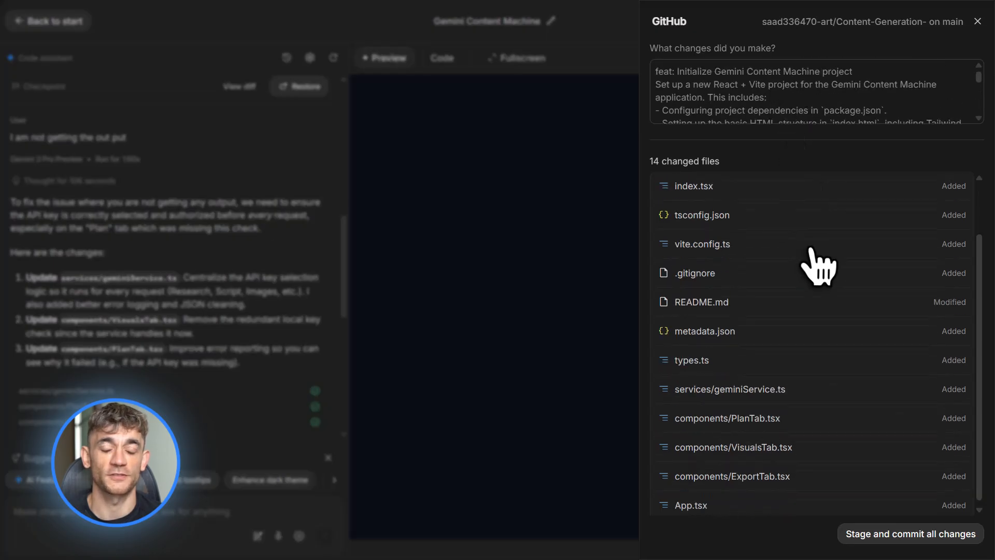
left_click(977, 21)
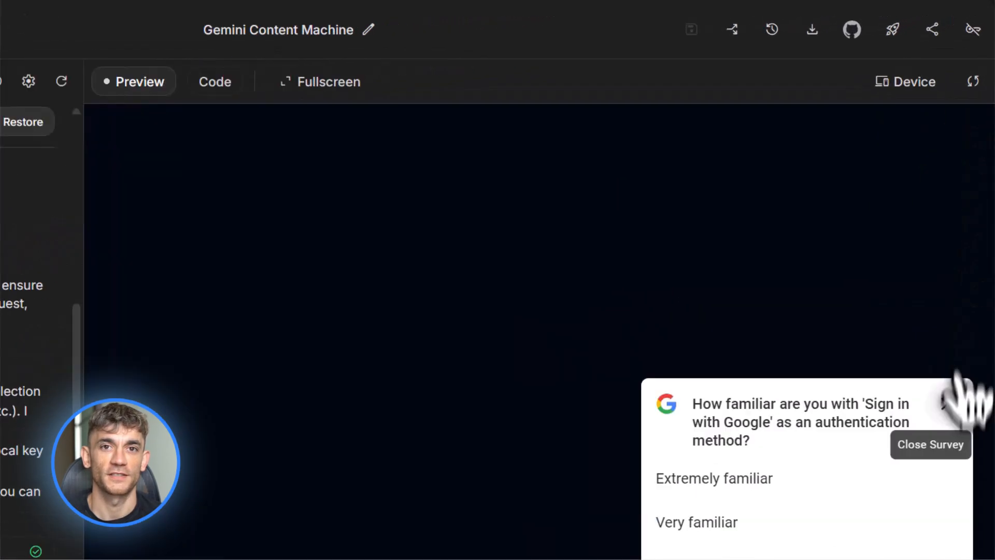
Dismiss the sign-in familiarity survey popup
left_click(930, 445)
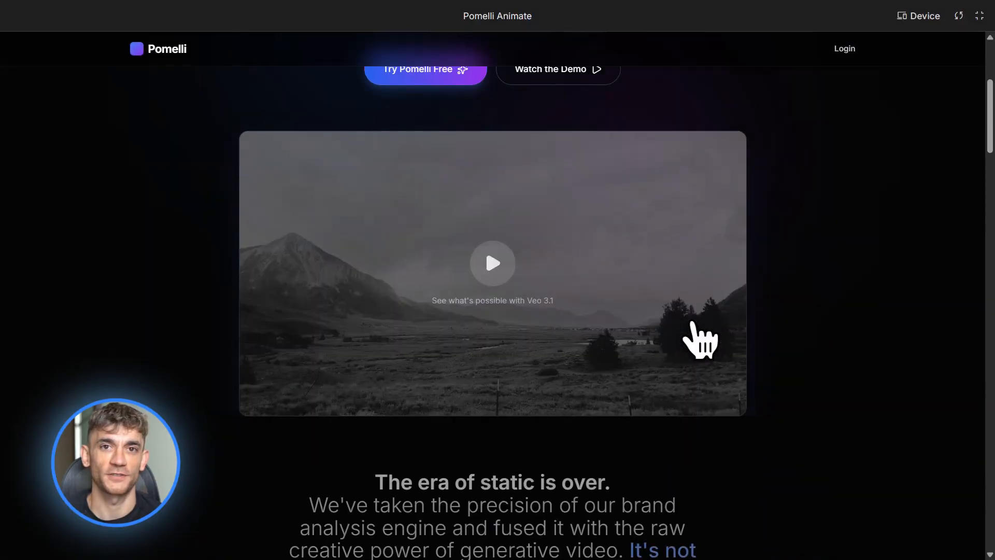
Scroll the Gemini 3.0 Launch Page from the hero through Performance Leap, AI Stack and Nano Banana Pro
scroll("down", 3)
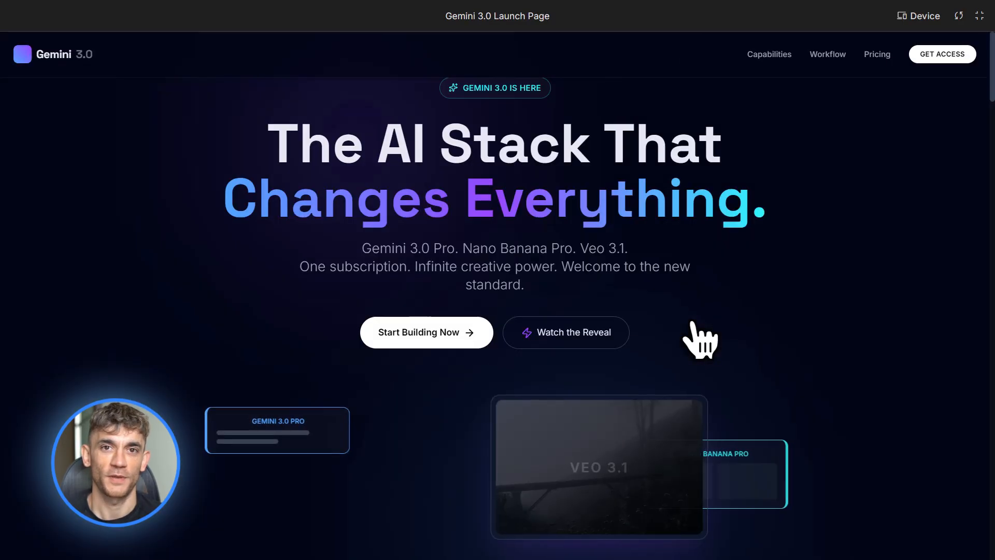
scroll("down", 3)
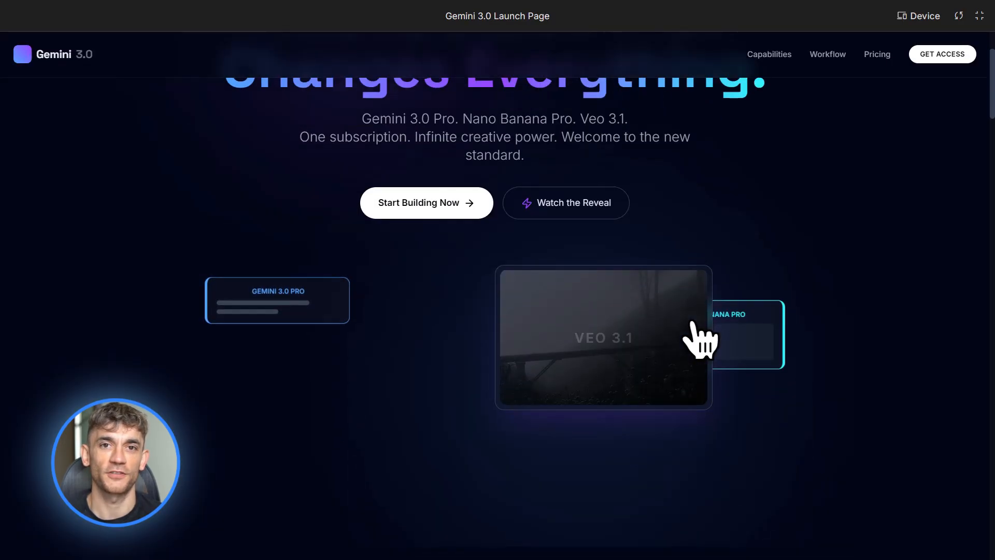
scroll("down", 3)
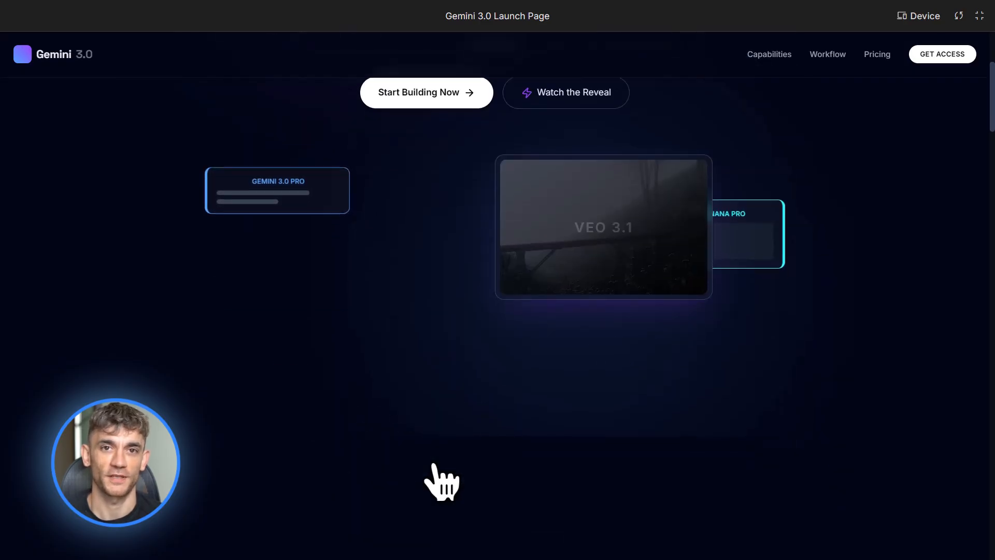
scroll("down", 3)
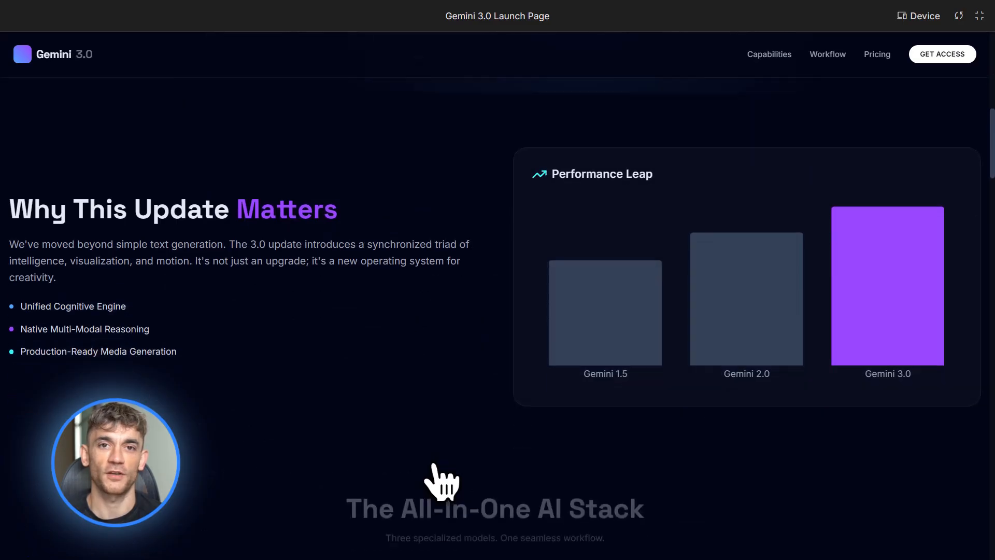
scroll("down", 3)
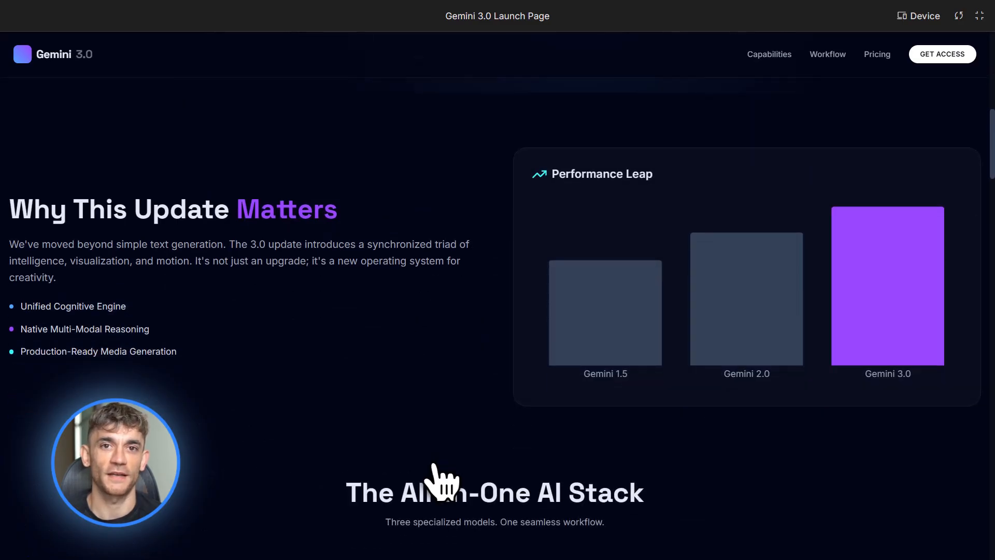
scroll("down", 3)
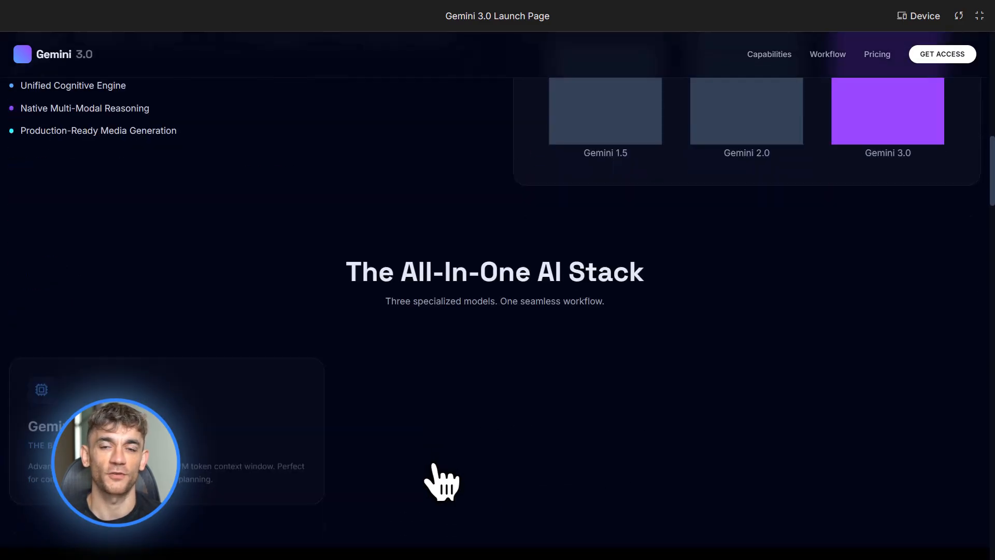
scroll("down", 3)
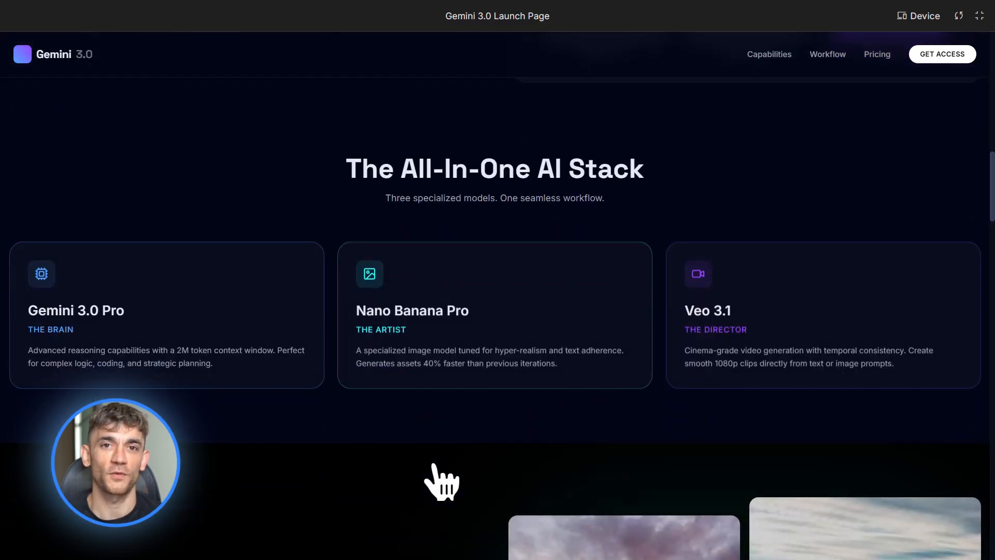
scroll("down", 3)
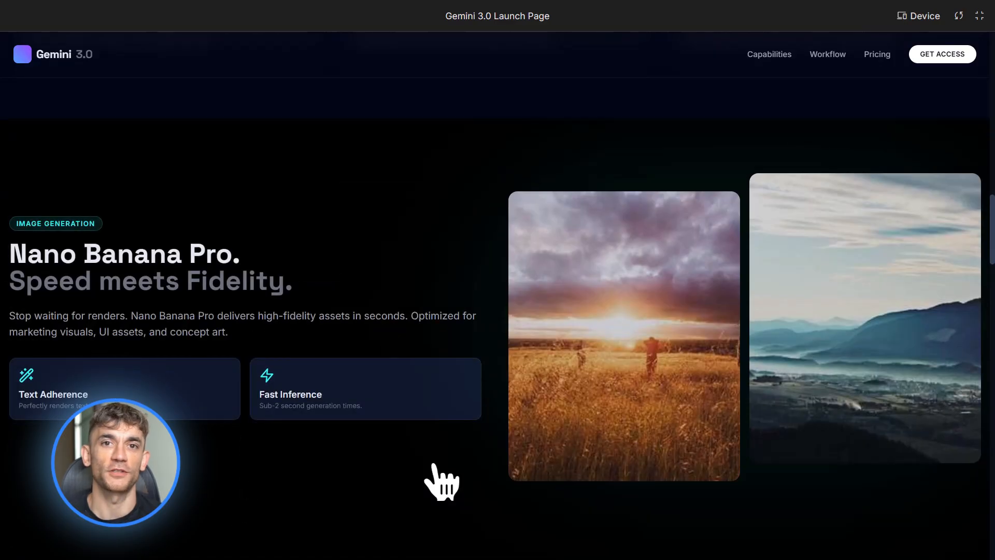
scroll("down", 3)
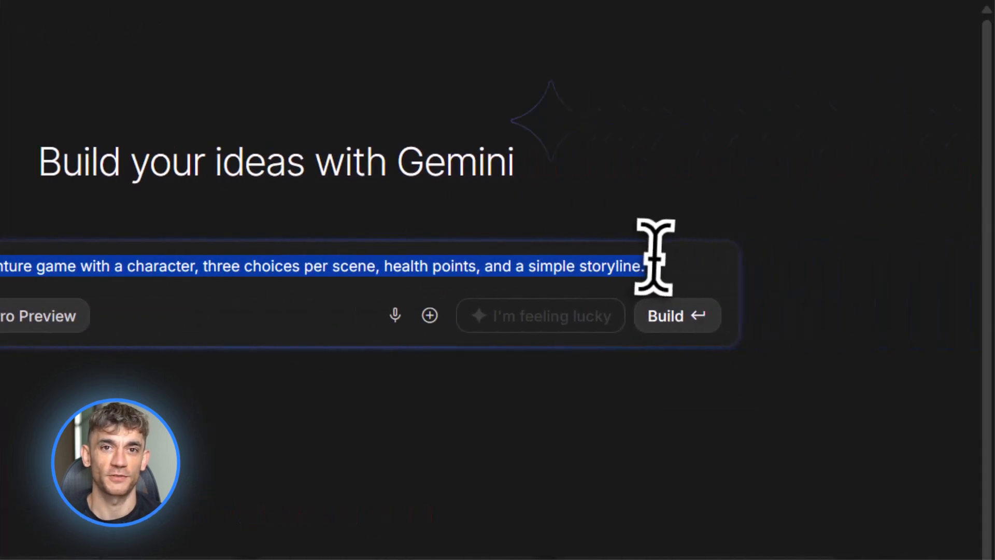
Build the Gemini Quest RPG and name the hero 'Julian Goldie' in the character creator
left_click(677, 315)
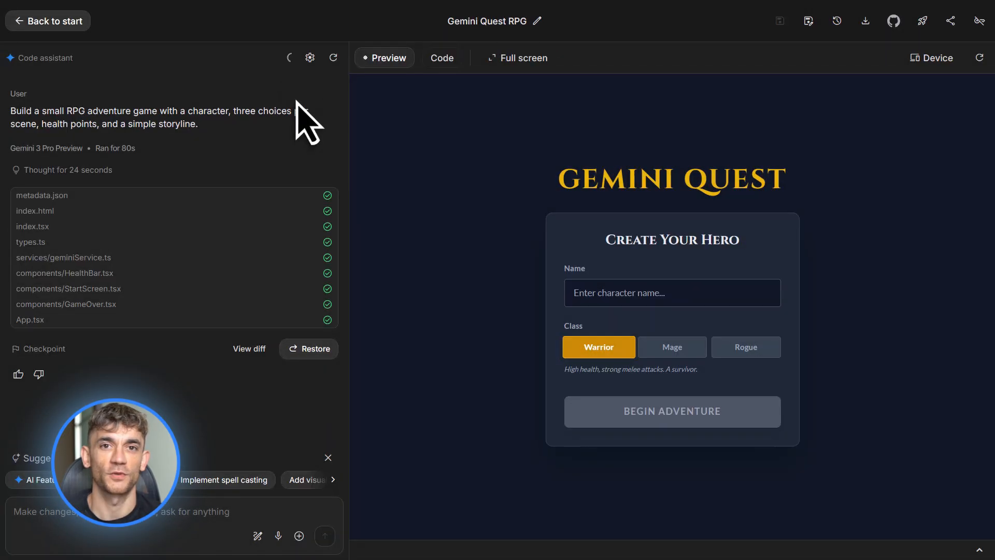
left_click(516, 58)
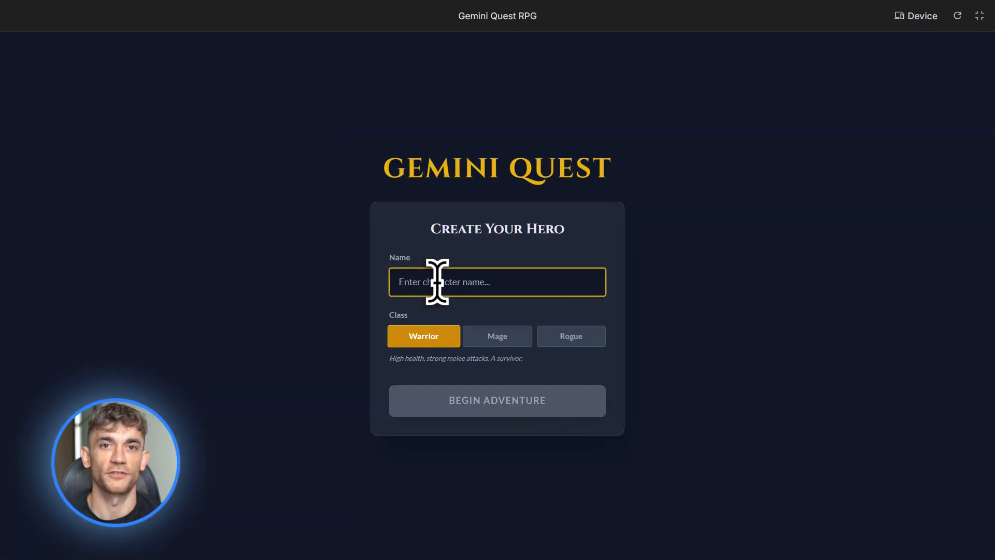
type("Julian")
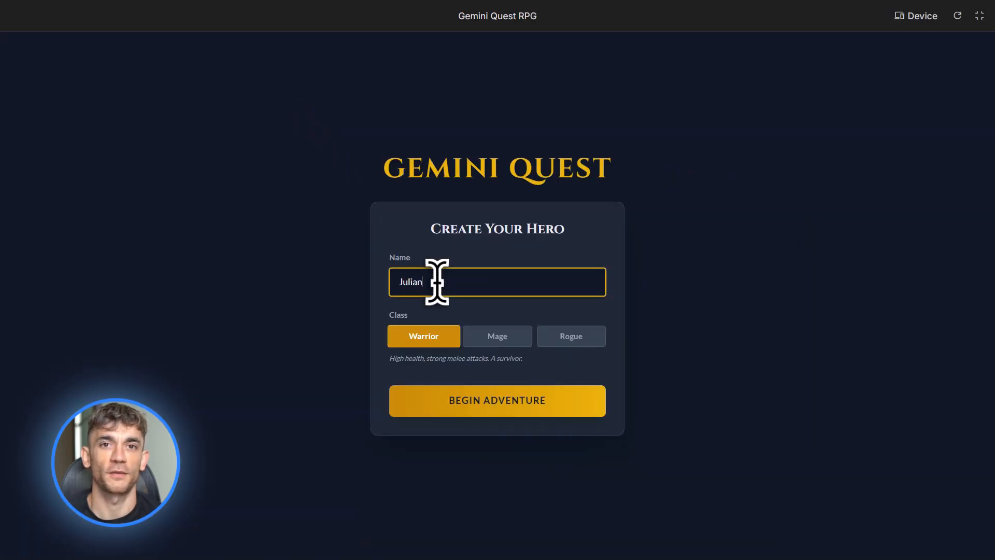
type("G")
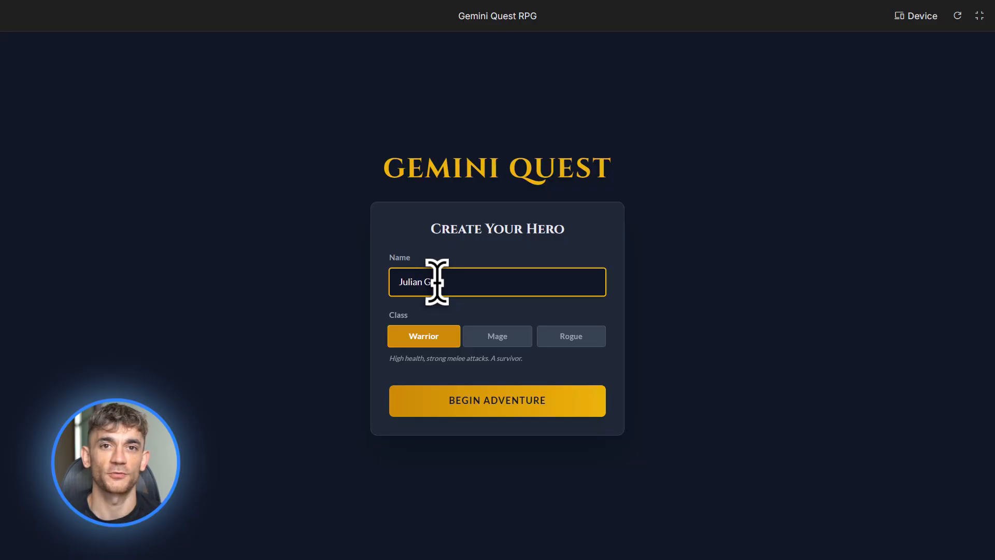
type("oldie")
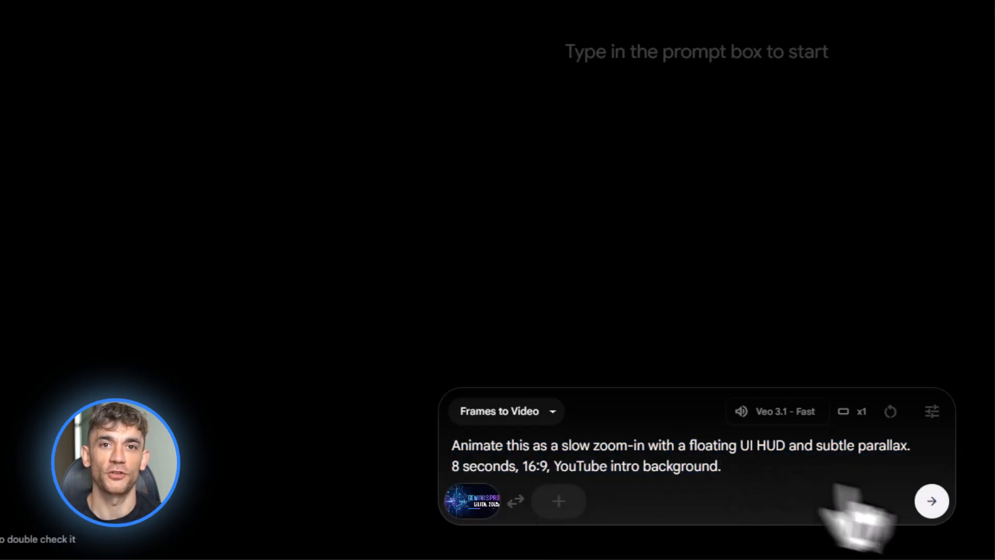
Submit the Veo 3.1 image animation prompt, then submit the car-racing game prompt for building
left_click(931, 499)
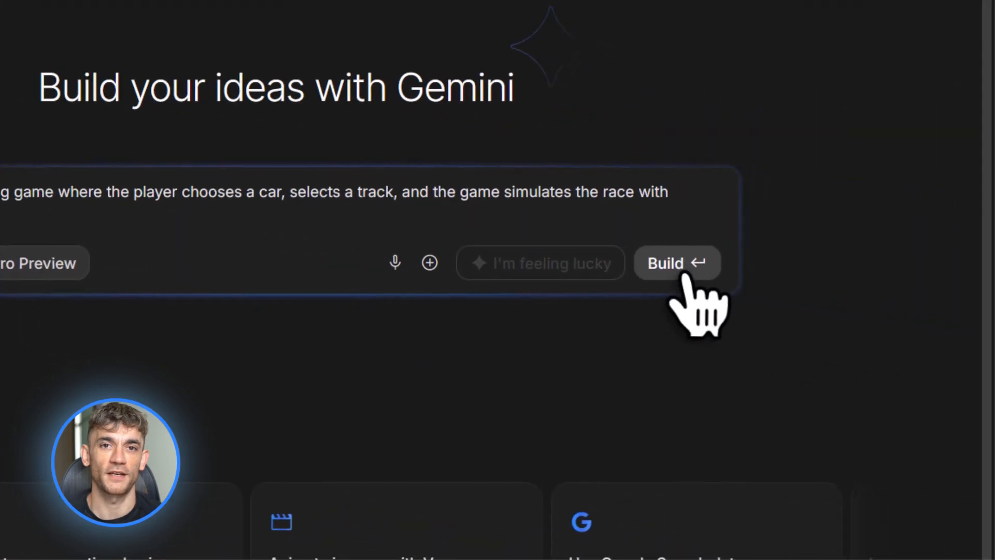
left_click(676, 262)
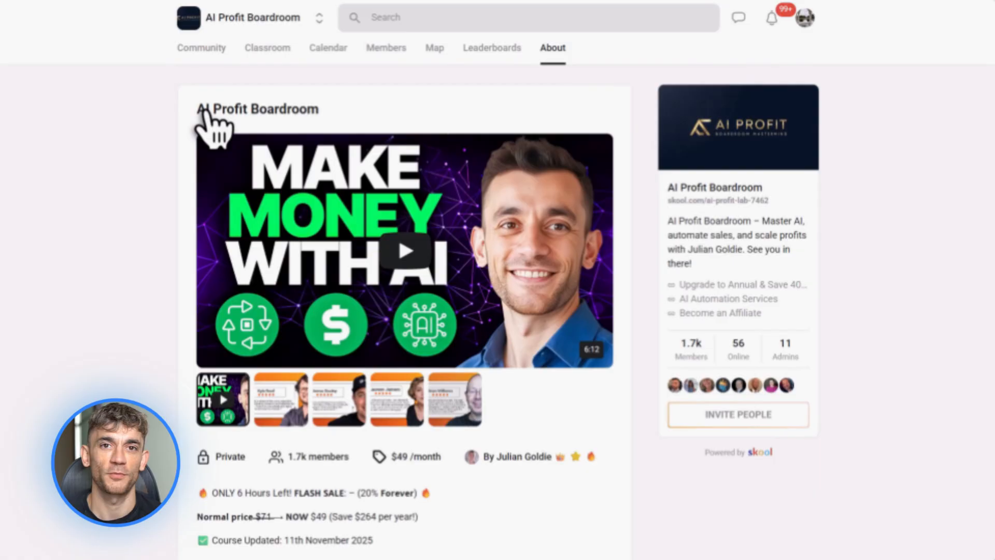
Review the AI Profit Boardroom About page and its video thumbnails, then move to the Classroom lessons
double_click(257, 109)
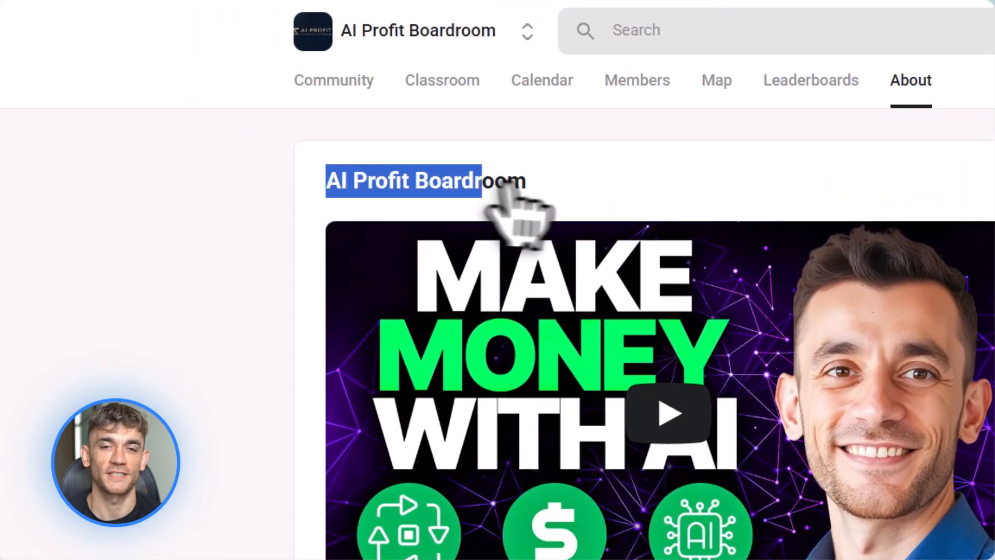
scroll("down", 3)
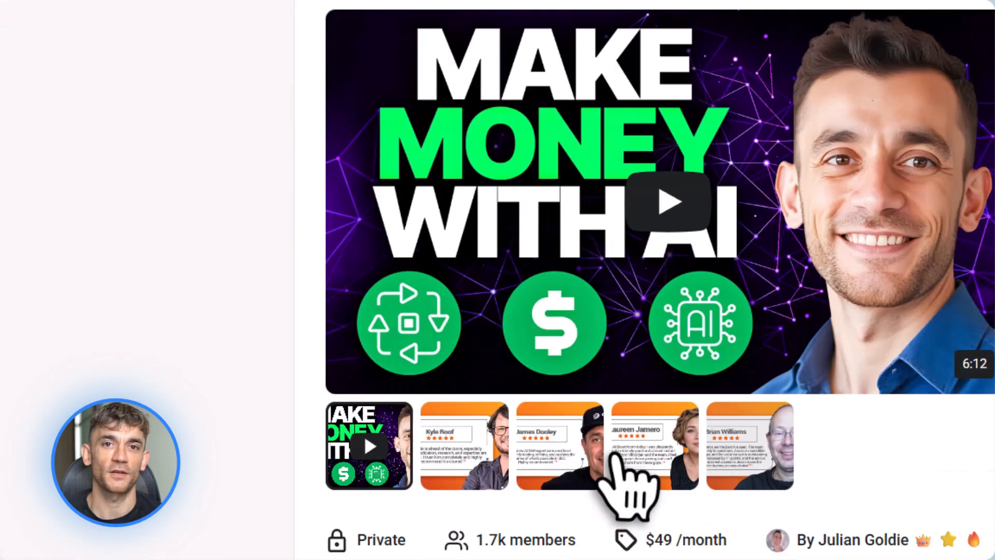
scroll("down", 3)
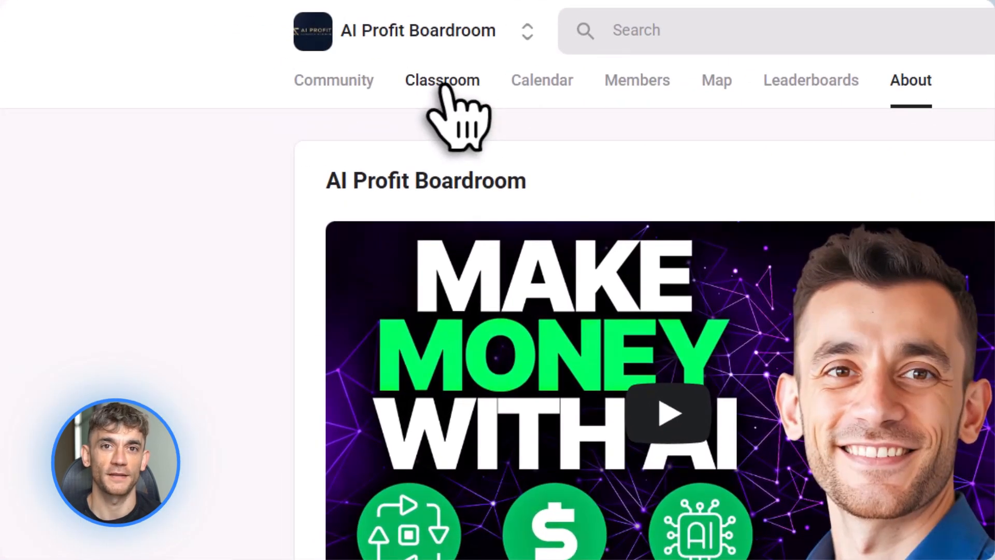
left_click(441, 80)
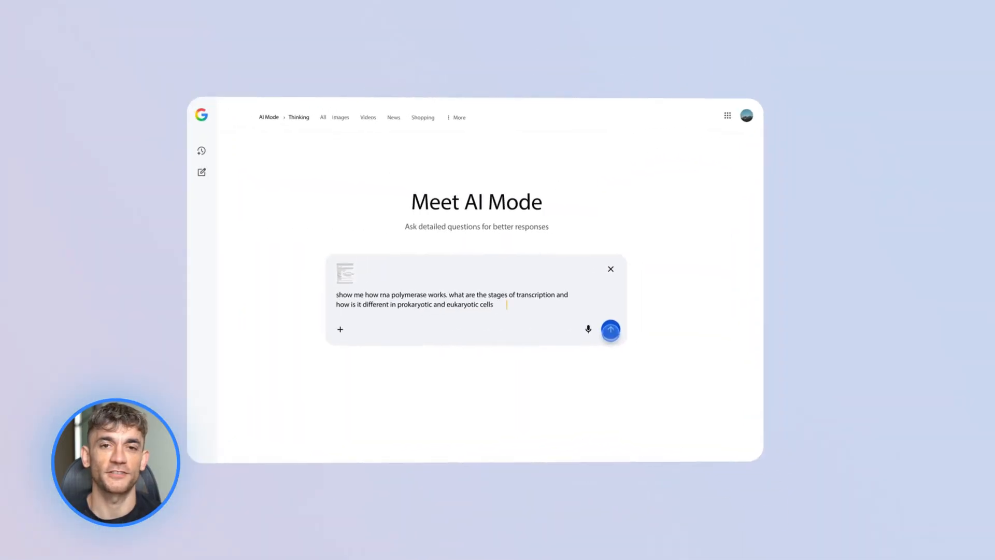
left_click(609, 329)
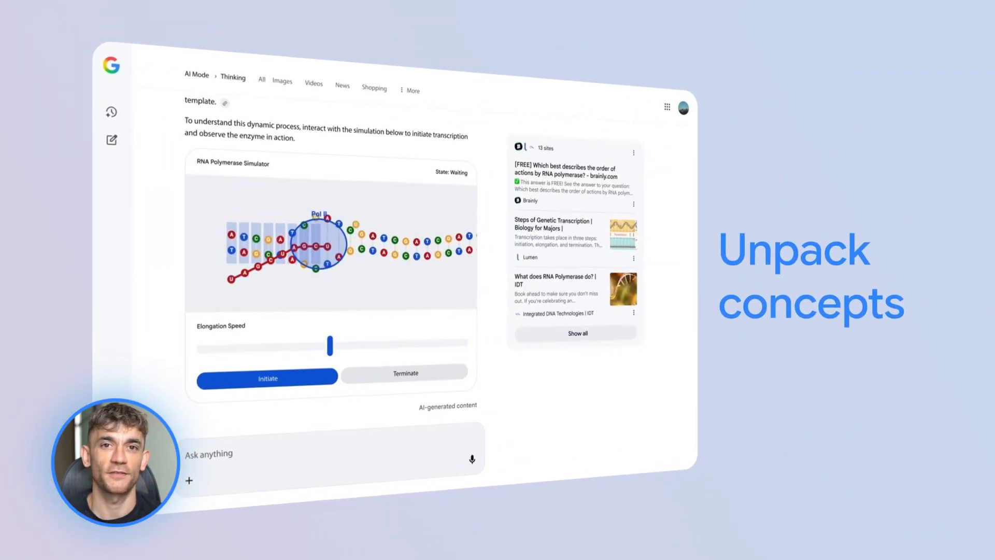